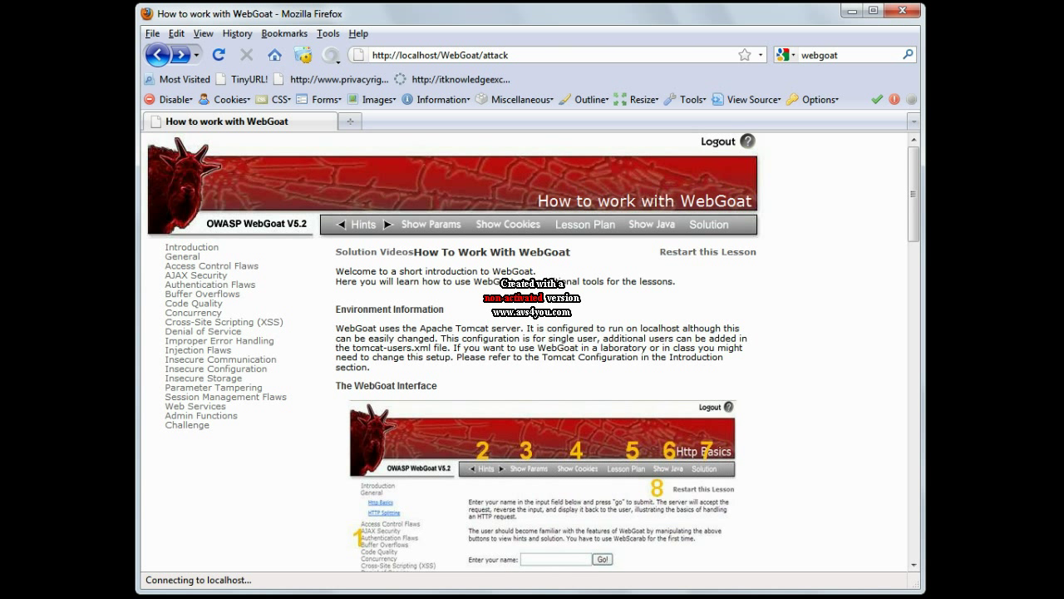
pyautogui.moveTo(317, 343)
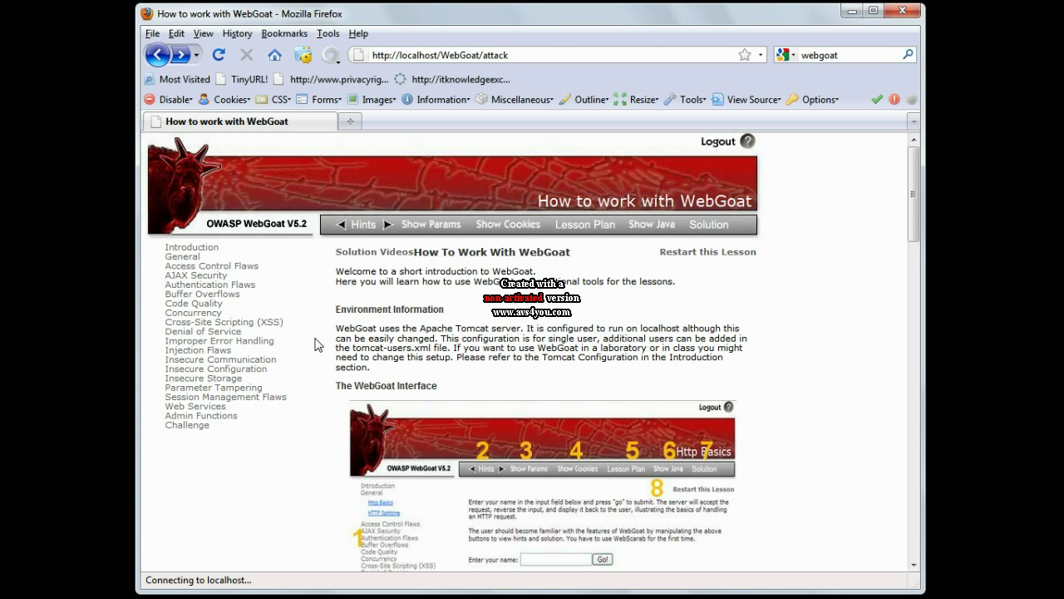
pyautogui.moveTo(221, 327)
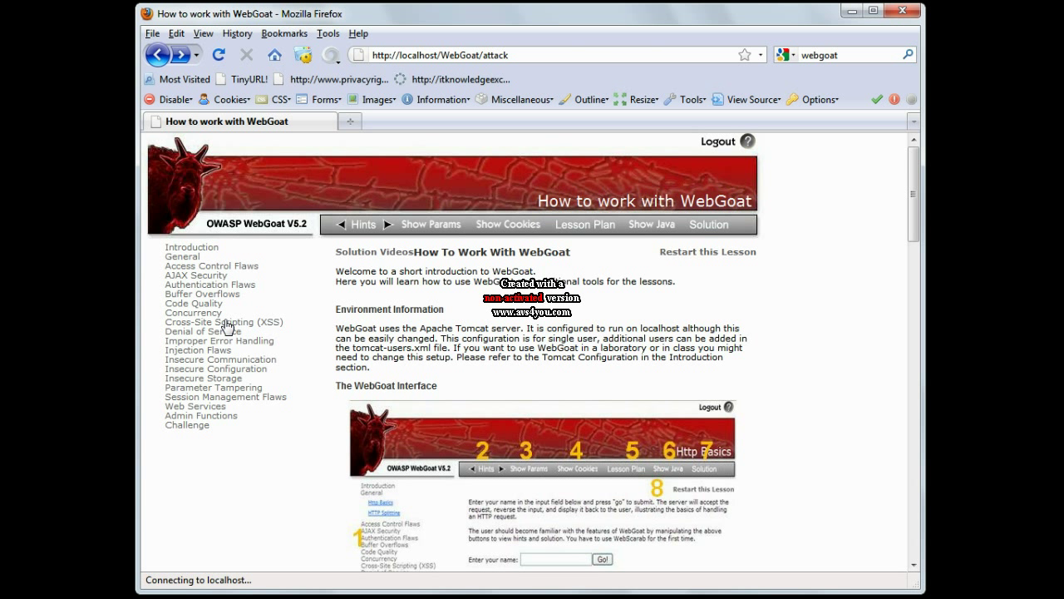
# - Open the Forgot Password lesson under Authentication Flaws in the lesson menu
pyautogui.click(209, 284)
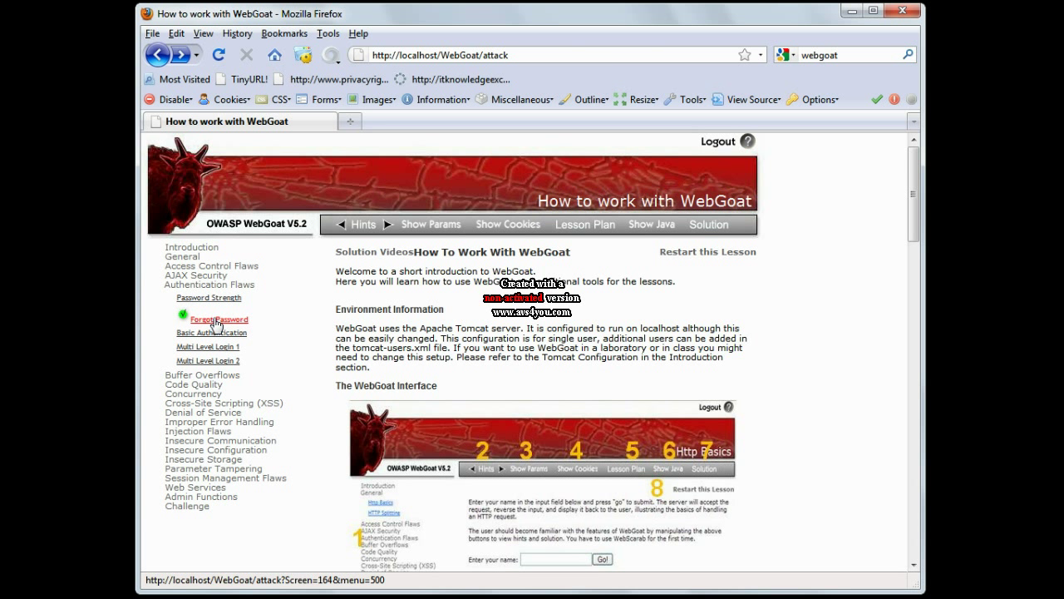
pyautogui.click(220, 319)
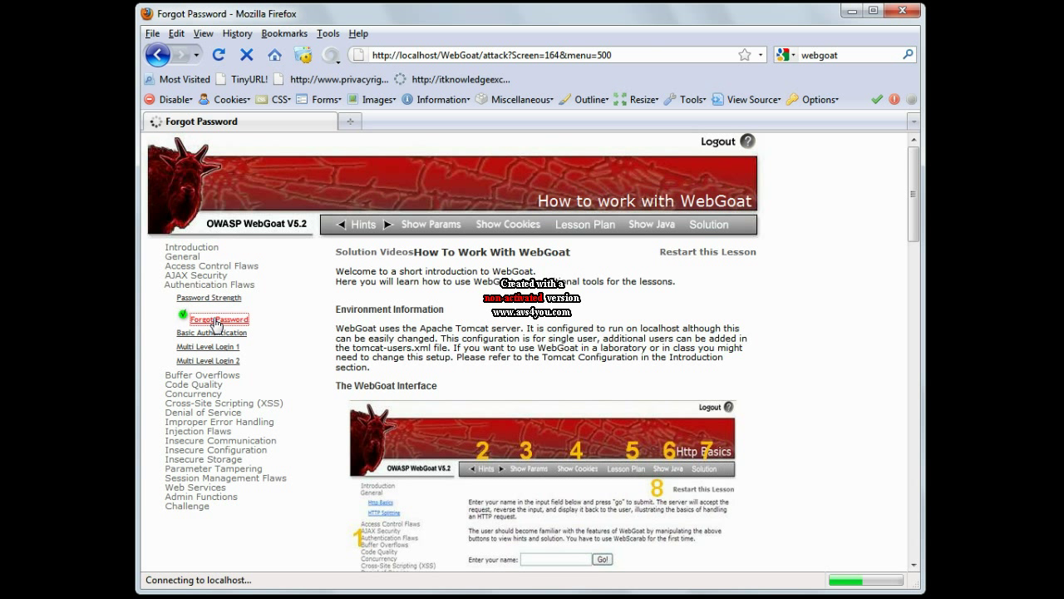
pyautogui.click(219, 319)
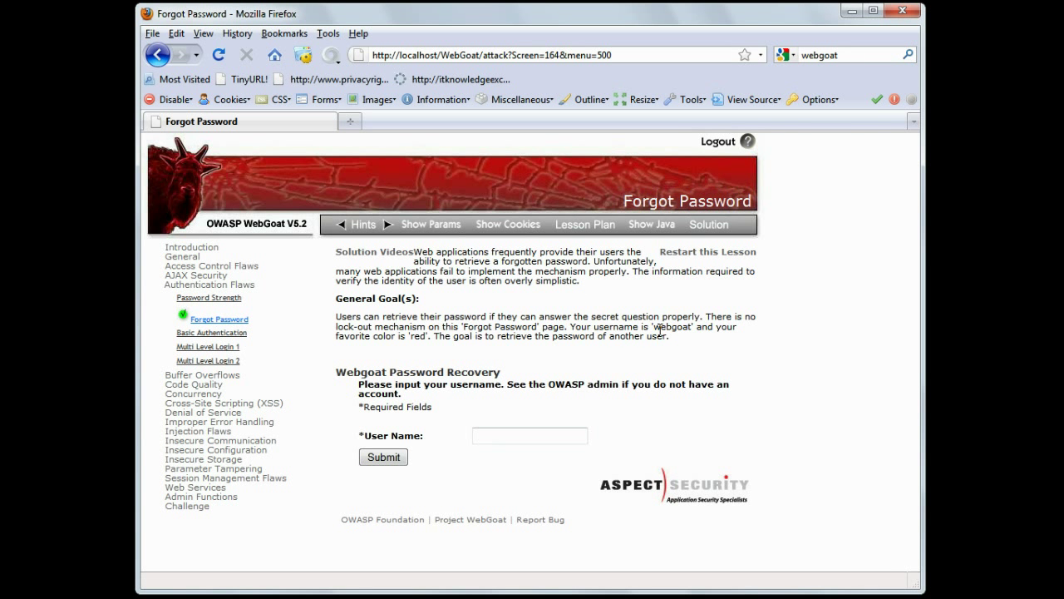
pyautogui.click(529, 435)
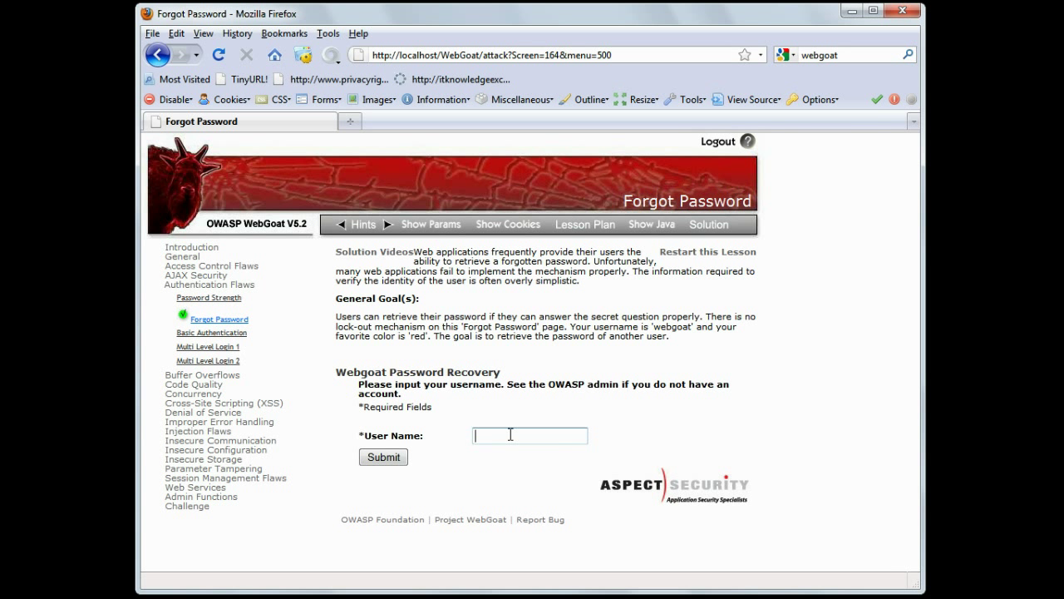
pyautogui.write('webgoat')
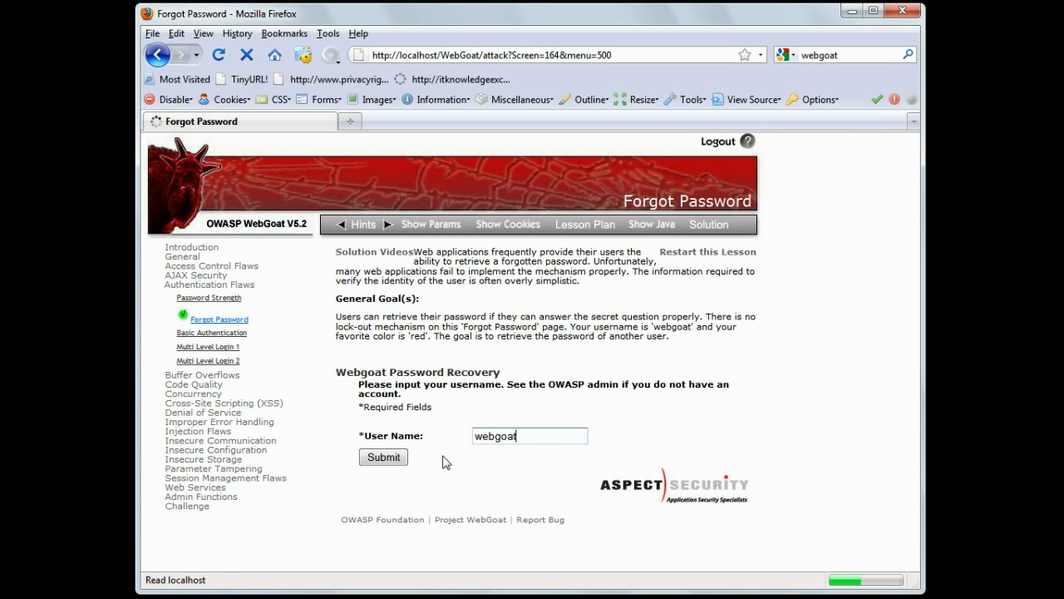
pyautogui.click(383, 456)
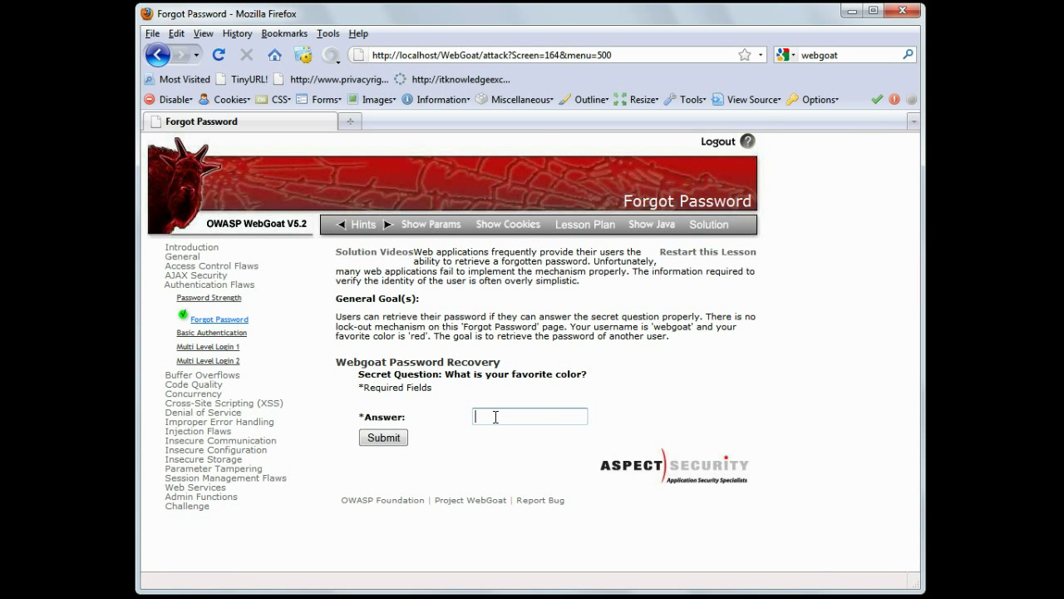
pyautogui.click(382, 437)
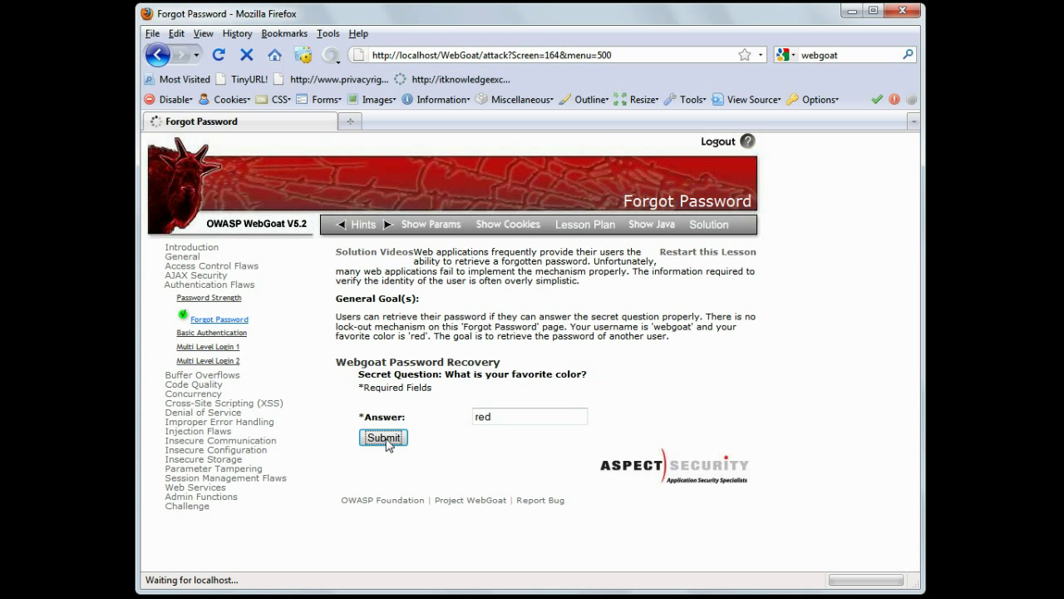
pyautogui.click(382, 437)
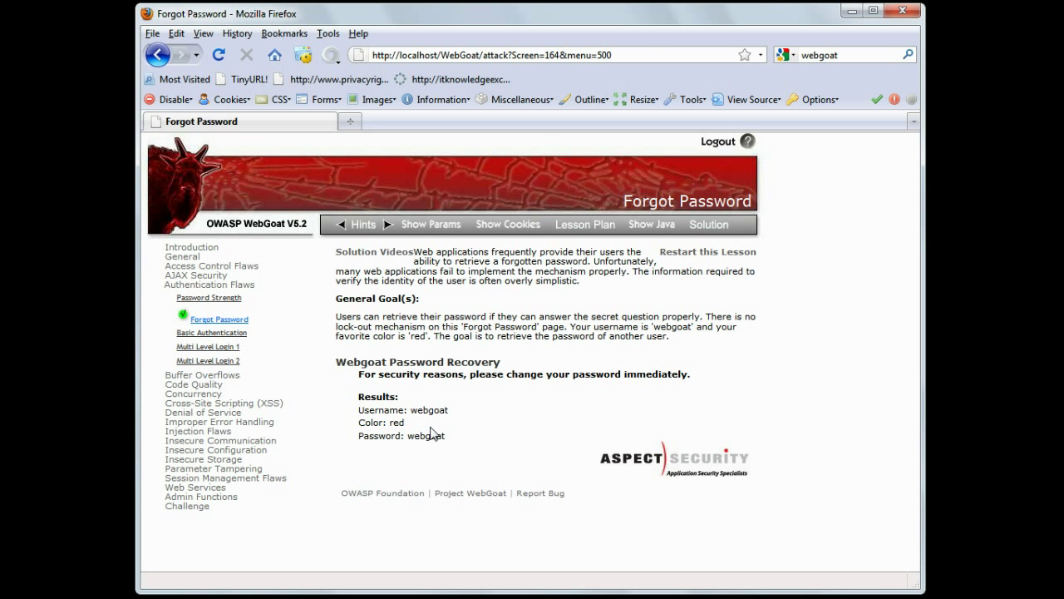
pyautogui.doubleClick(429, 435)
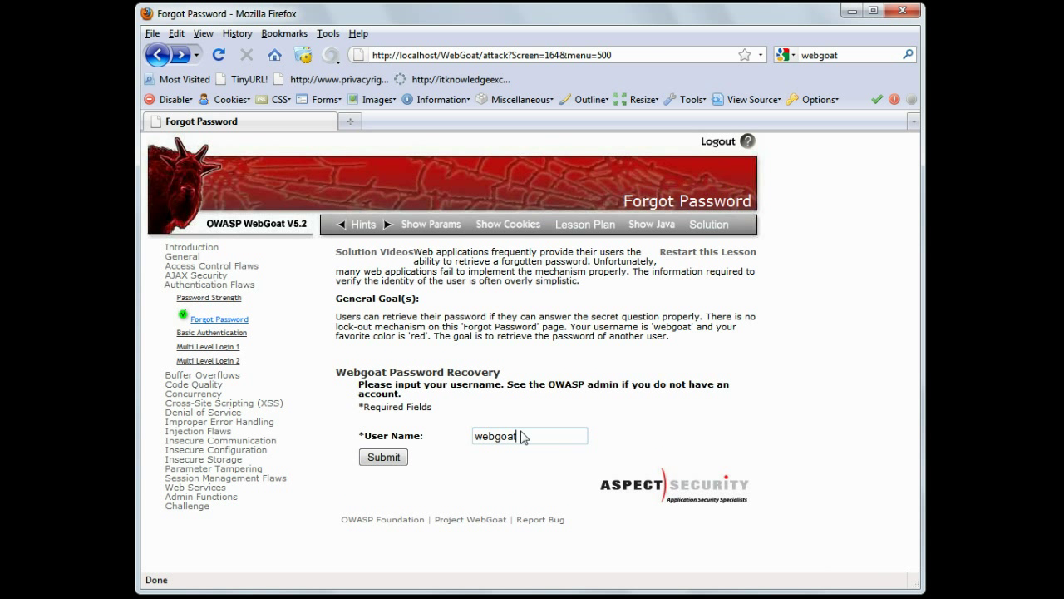
# - Start recovery for admin and try wrong colour answers such as blue, which are rejected
pyautogui.click(529, 436)
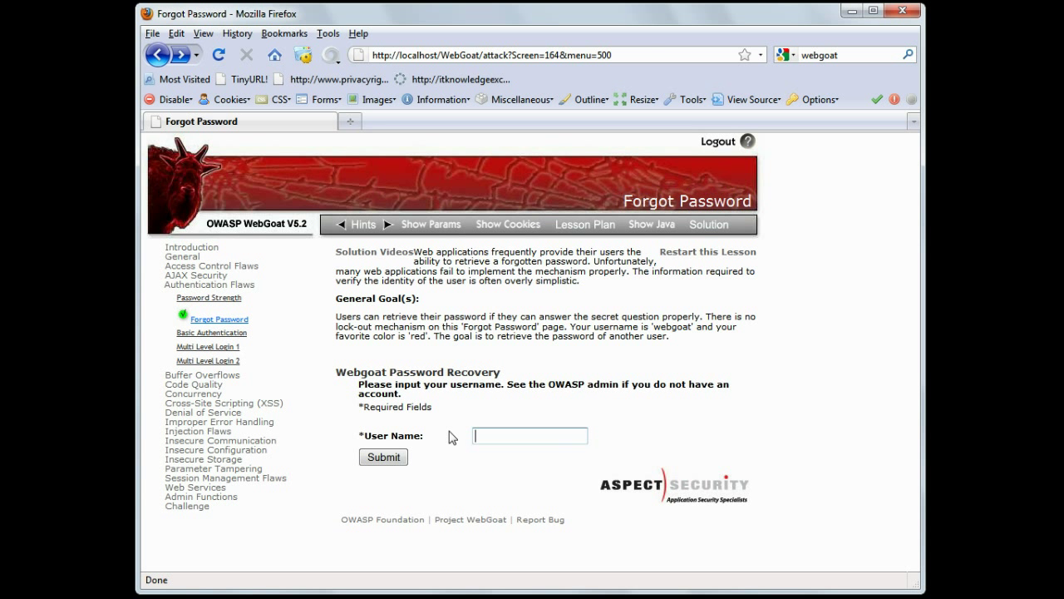
pyautogui.write('admin')
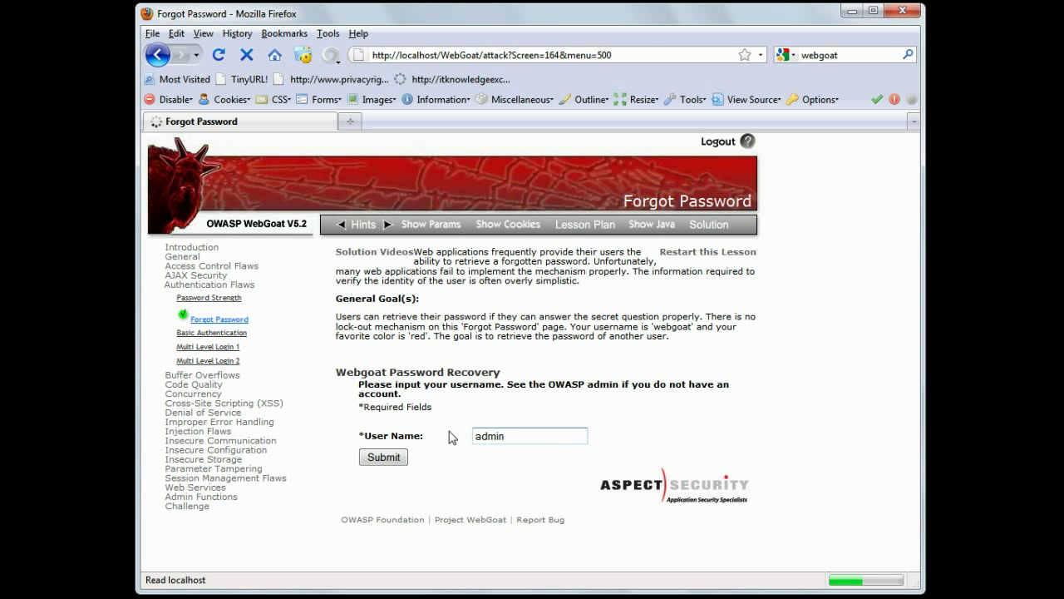
pyautogui.click(383, 455)
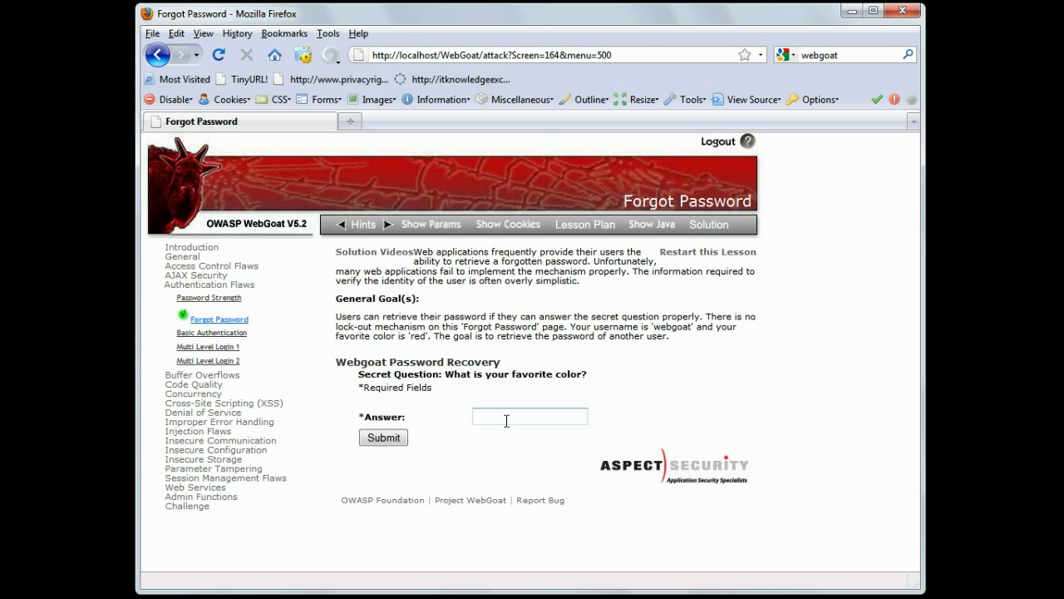
pyautogui.click(505, 416)
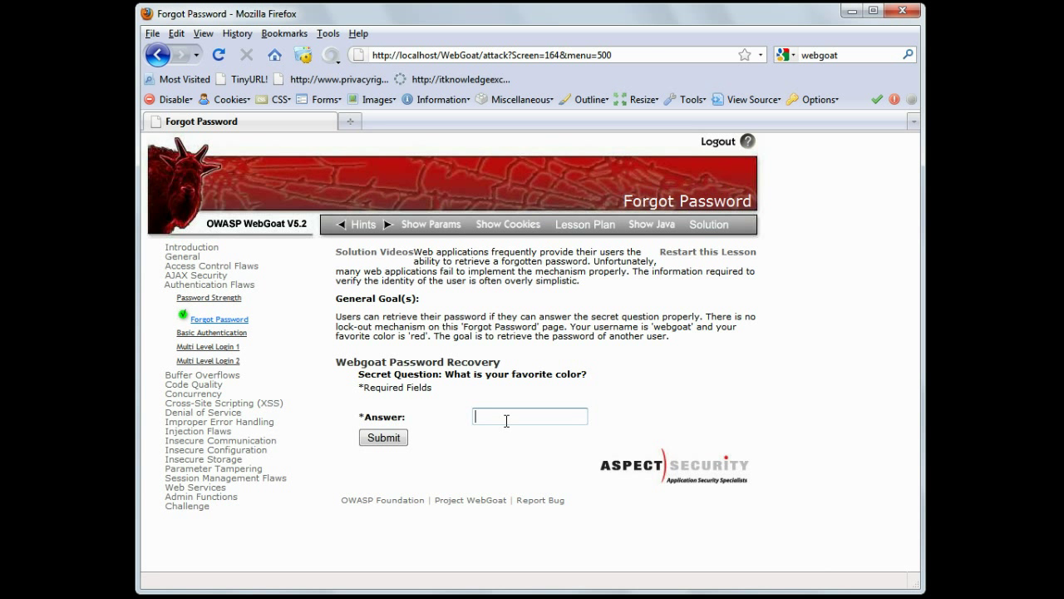
pyautogui.click(383, 438)
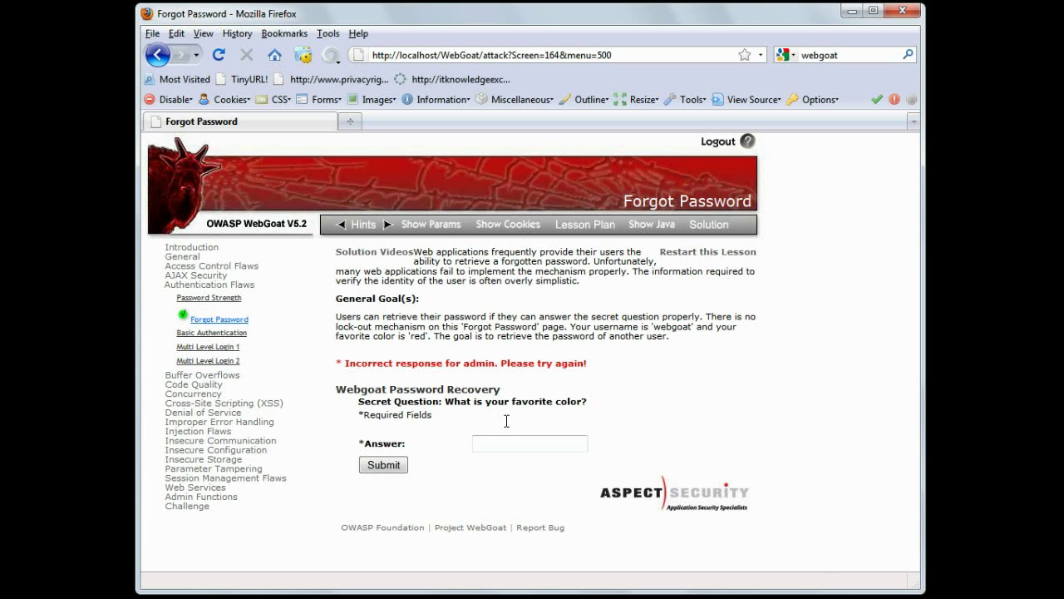
pyautogui.click(529, 442)
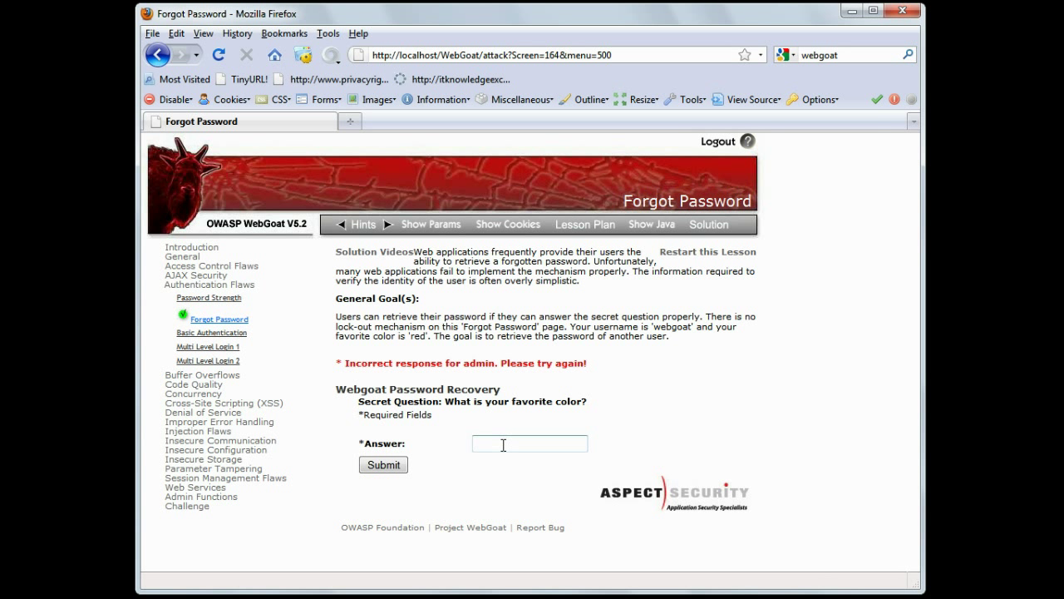
pyautogui.write('blue')
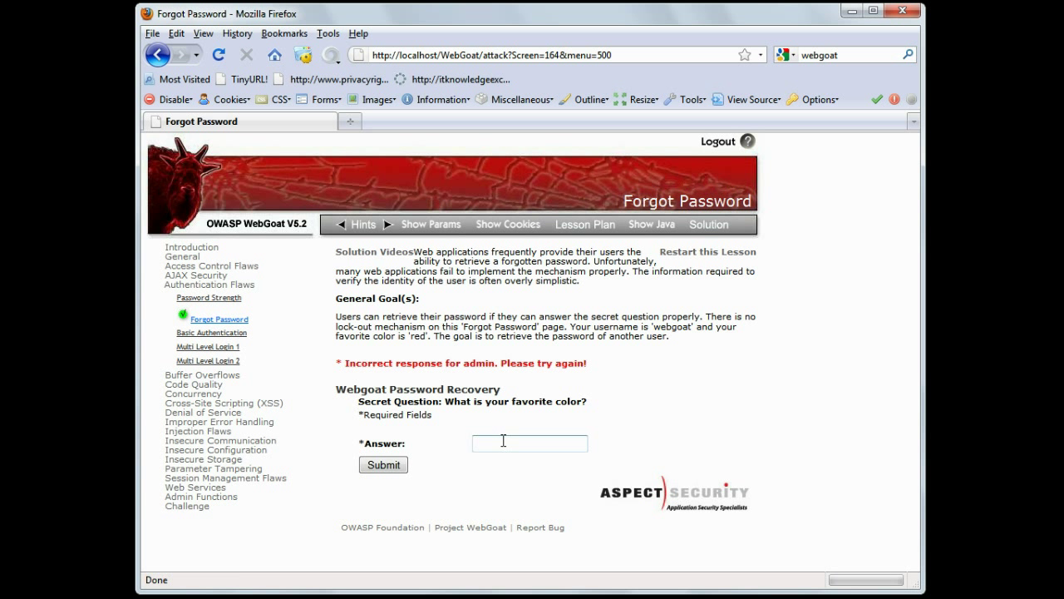
pyautogui.moveTo(514, 417)
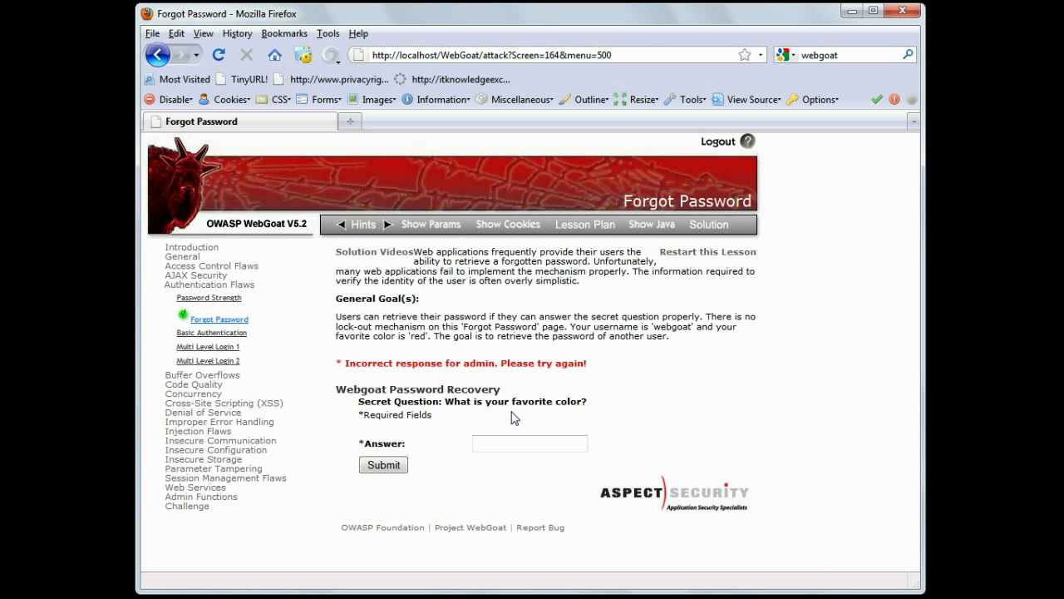
pyautogui.moveTo(516, 403)
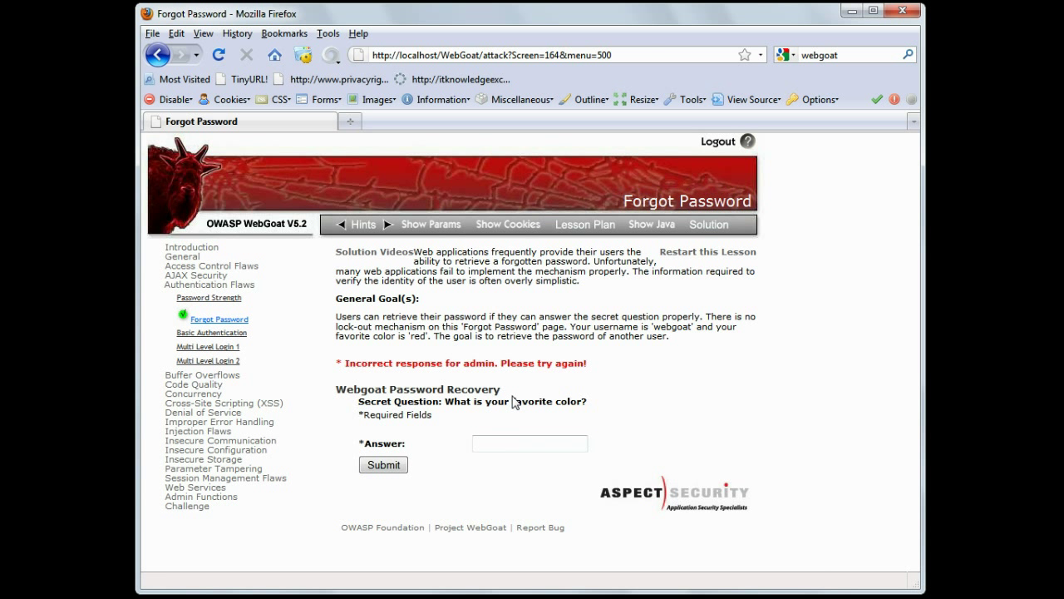
pyautogui.click(529, 443)
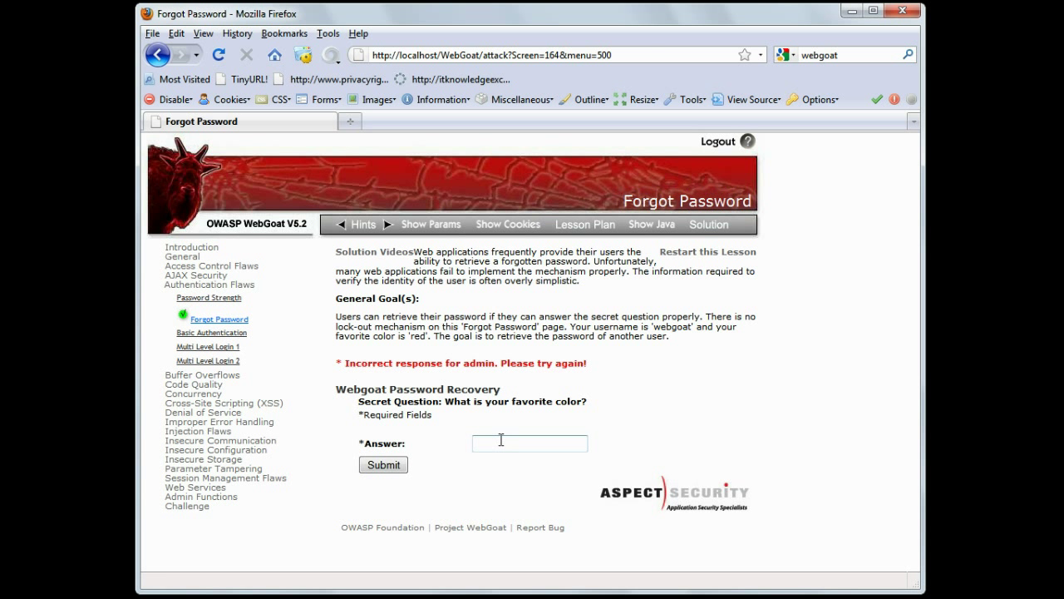
pyautogui.write('green')
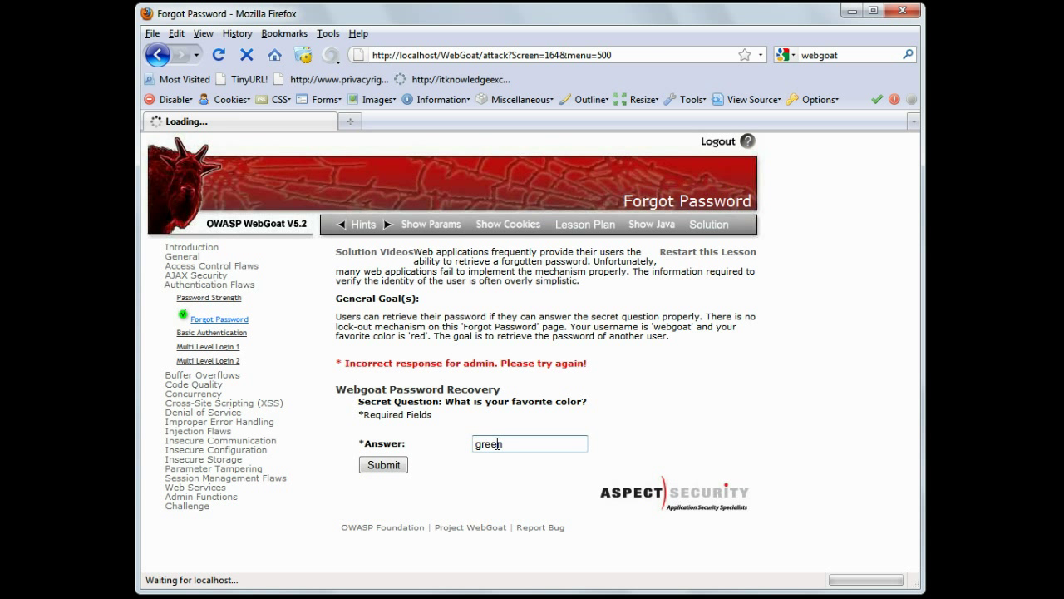
pyautogui.click(383, 465)
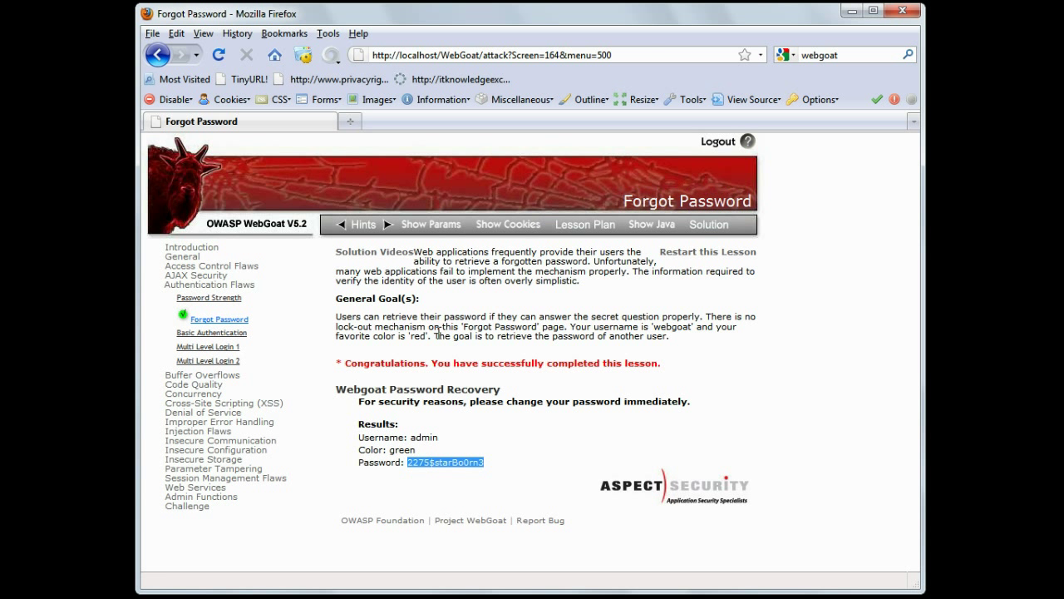
pyautogui.moveTo(529, 360)
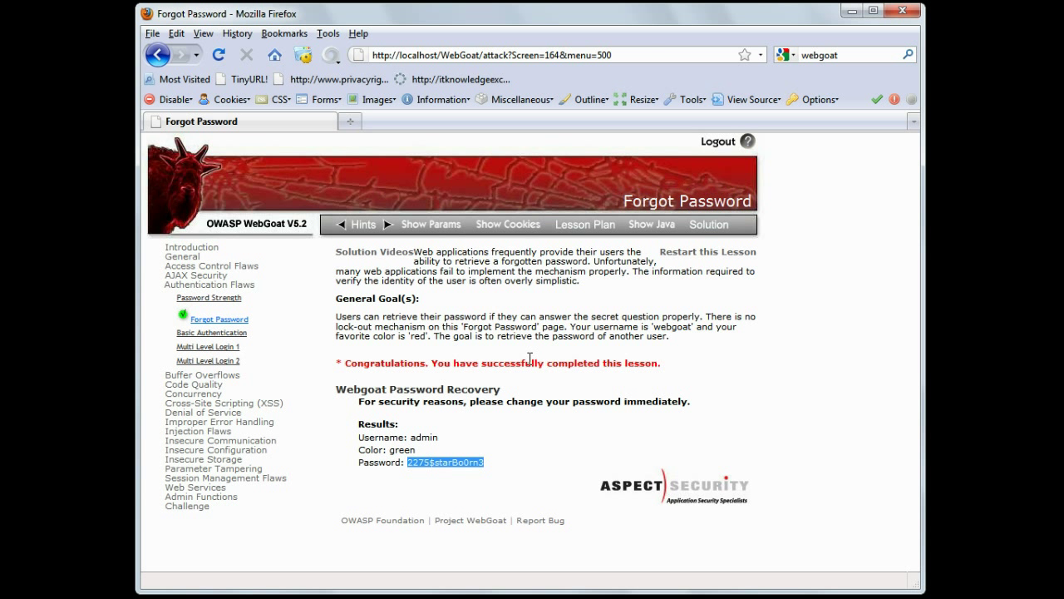
pyautogui.moveTo(564, 336)
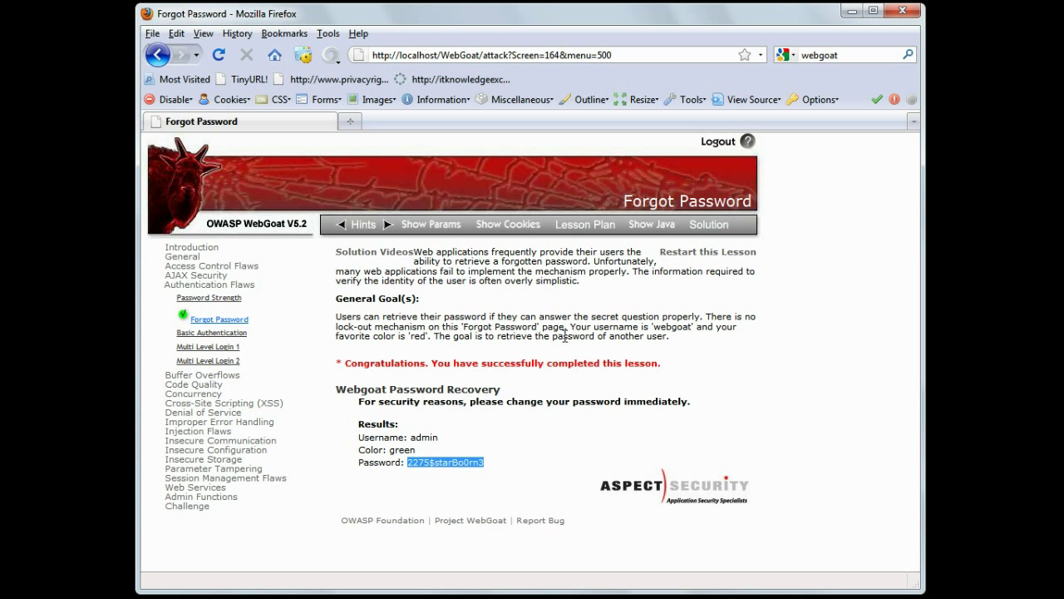
pyautogui.moveTo(562, 329)
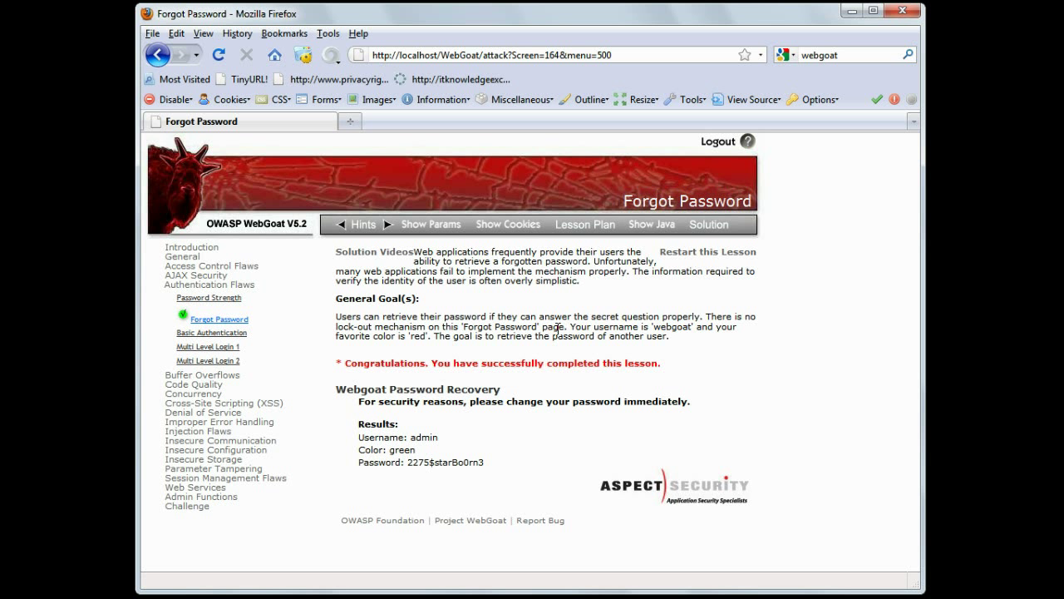
pyautogui.moveTo(220, 393)
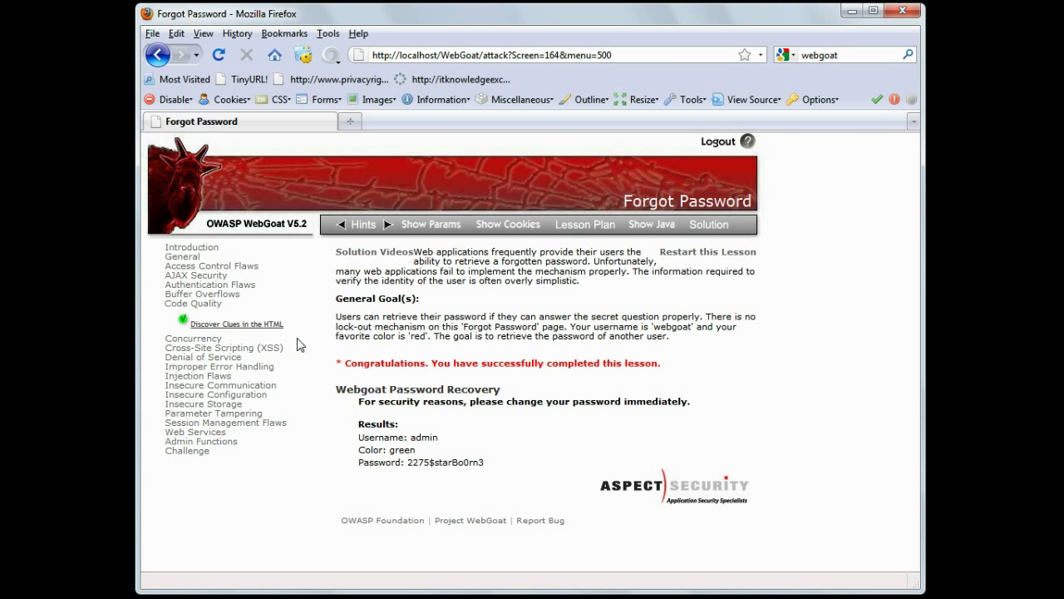
# - Open the Discover Clues in the HTML lesson and focus its User Name field
pyautogui.click(237, 323)
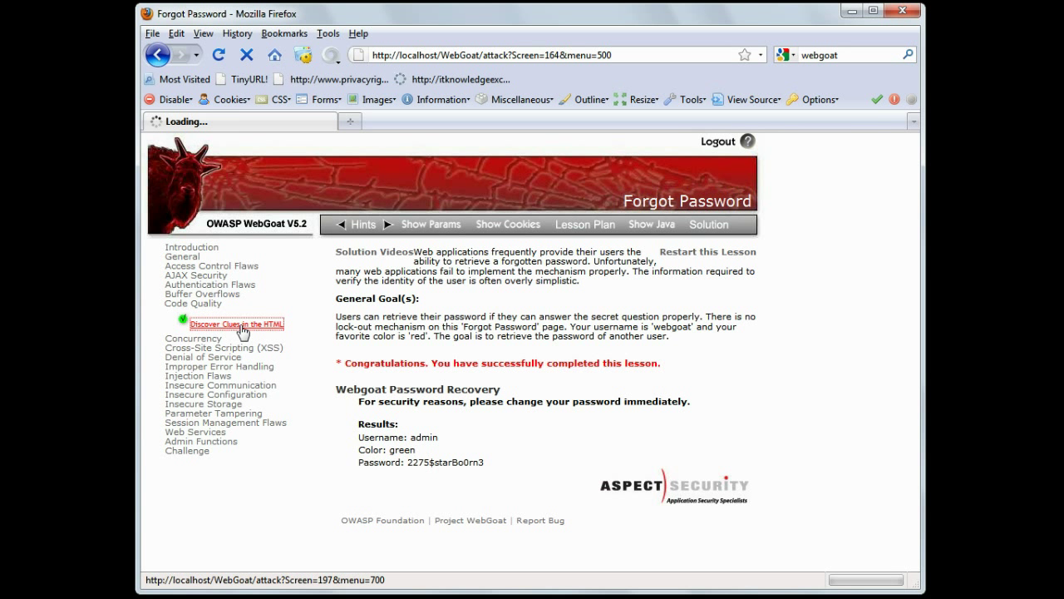
pyautogui.click(236, 325)
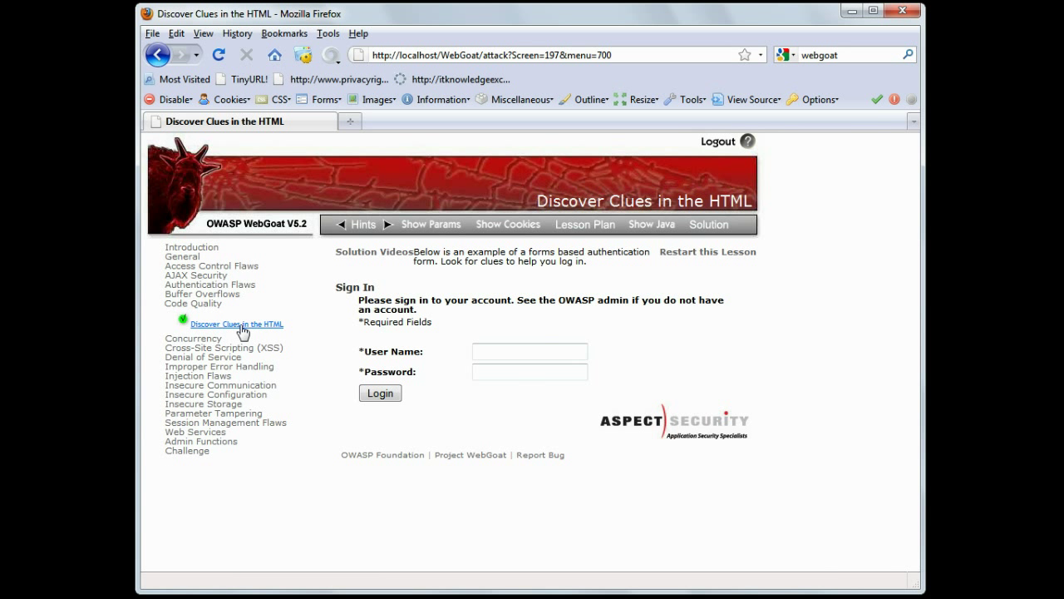
pyautogui.moveTo(353, 341)
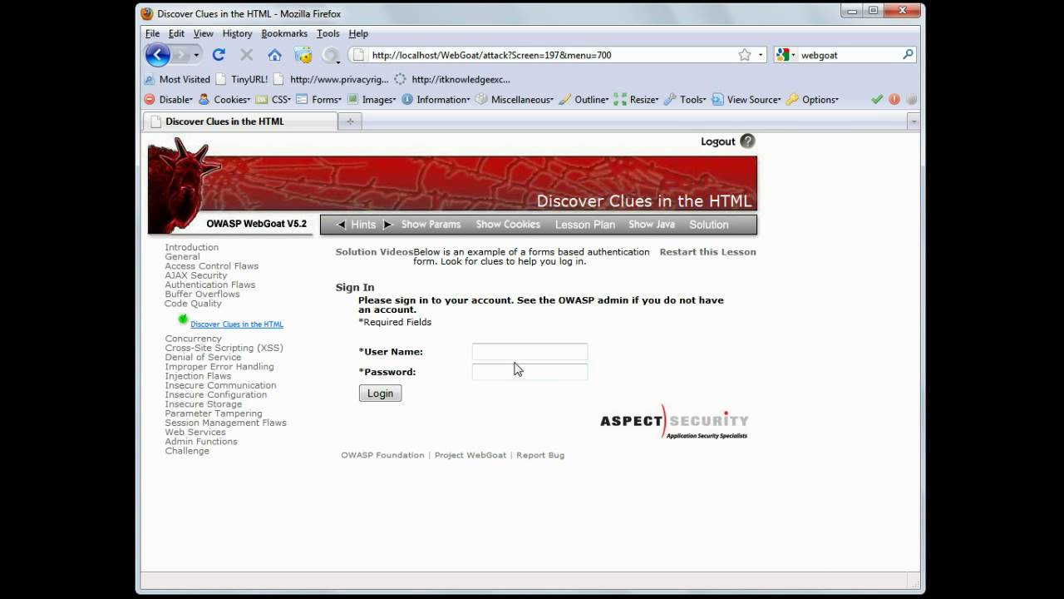
pyautogui.click(529, 351)
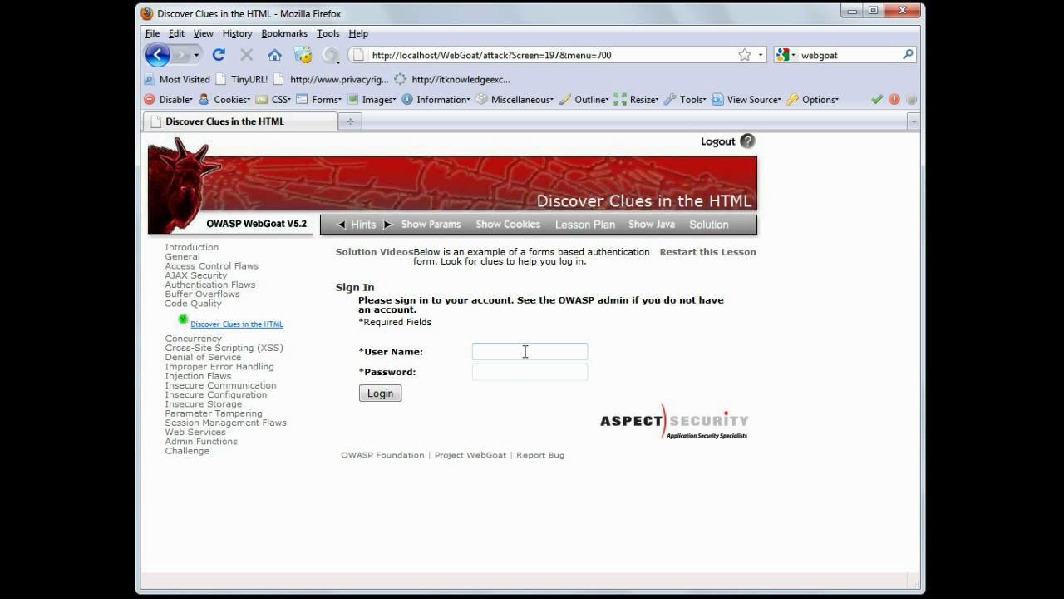
pyautogui.moveTo(854, 491)
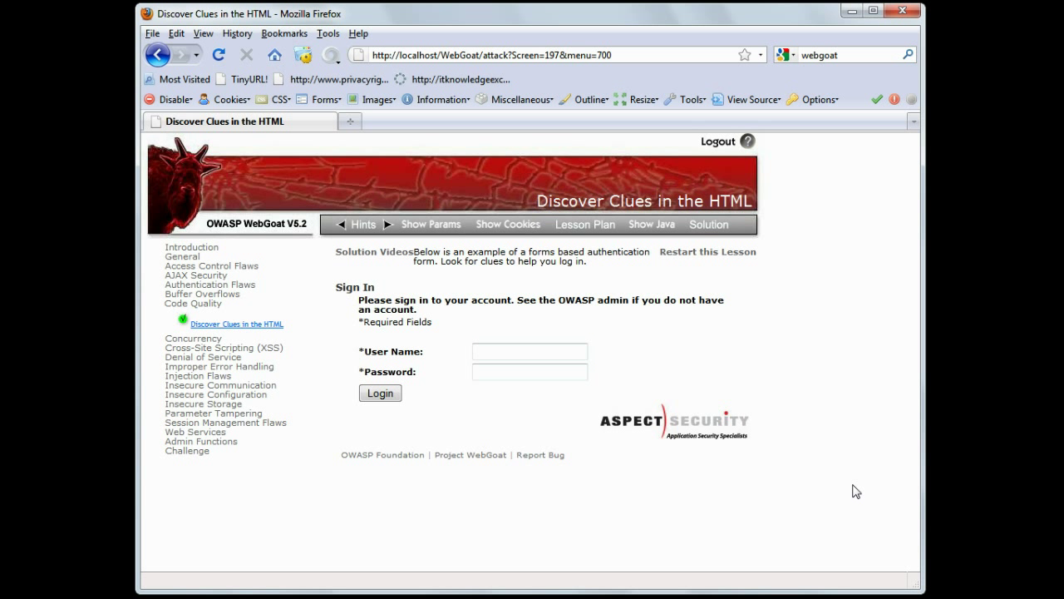
pyautogui.moveTo(851, 495)
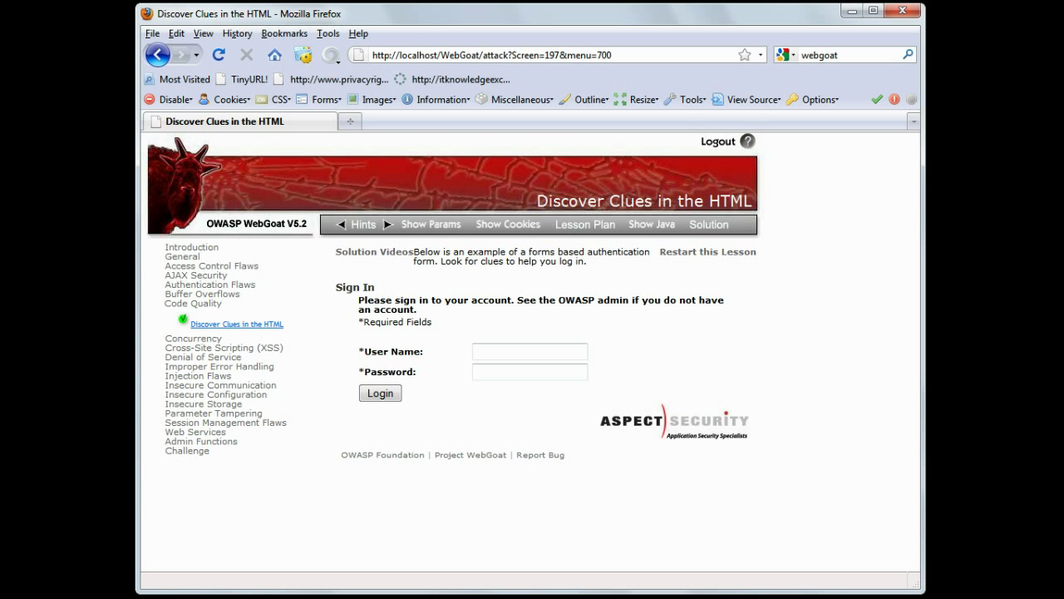
pyautogui.moveTo(822, 366)
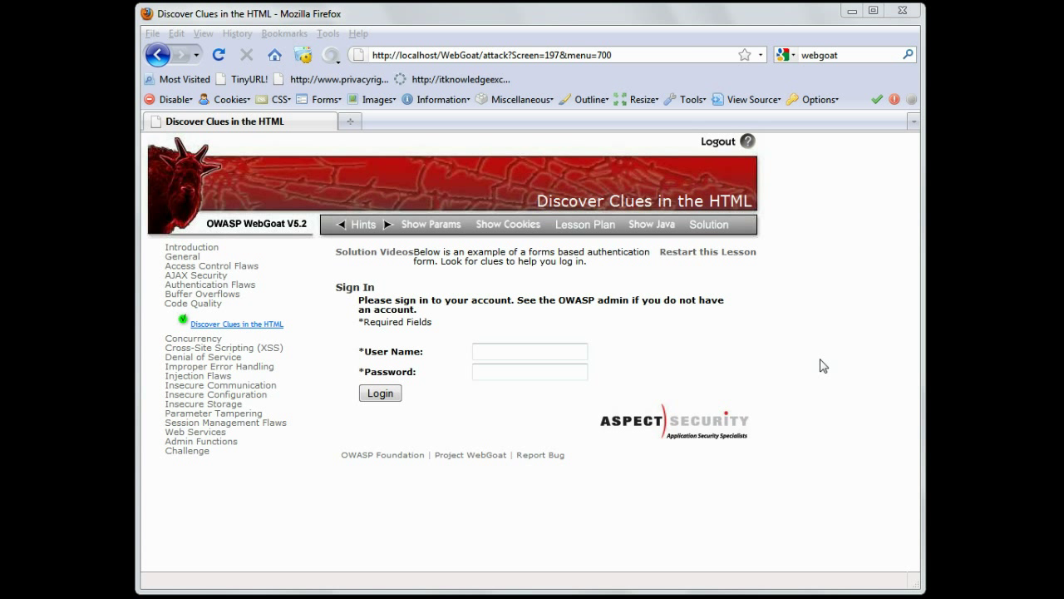
pyautogui.moveTo(807, 223)
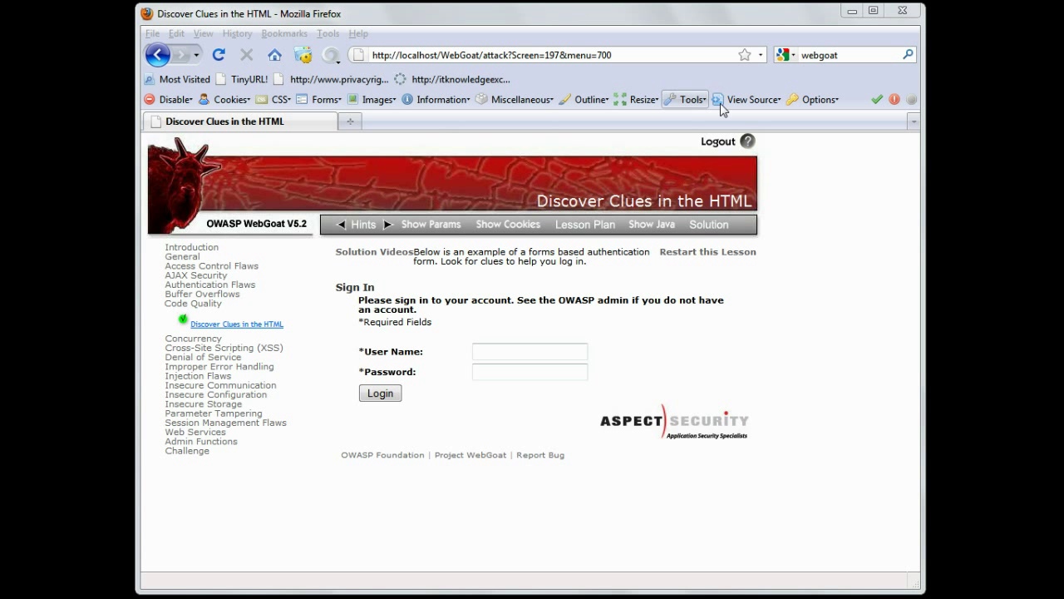
pyautogui.moveTo(764, 107)
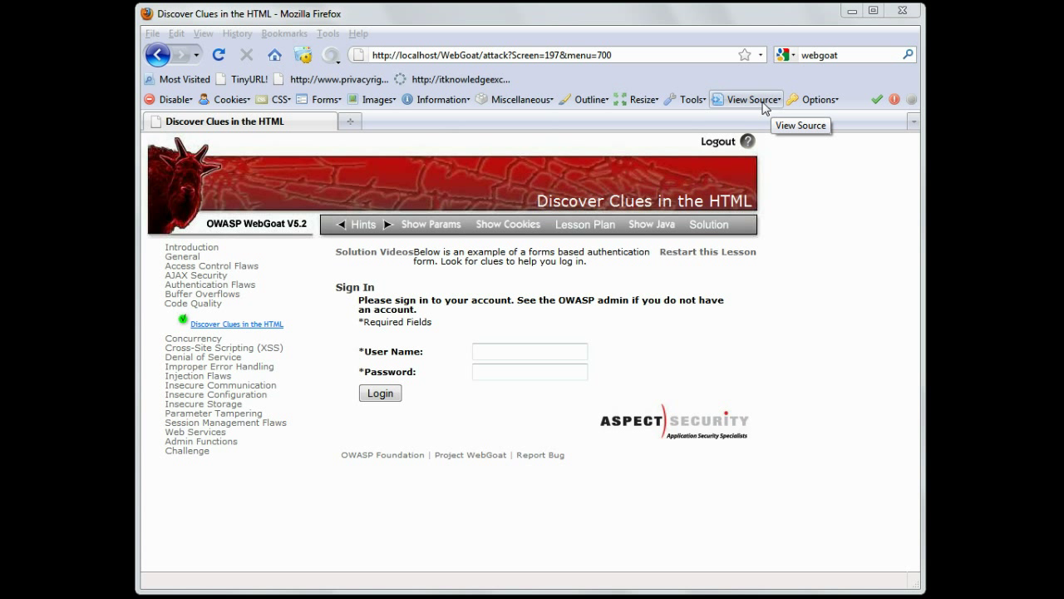
pyautogui.click(745, 100)
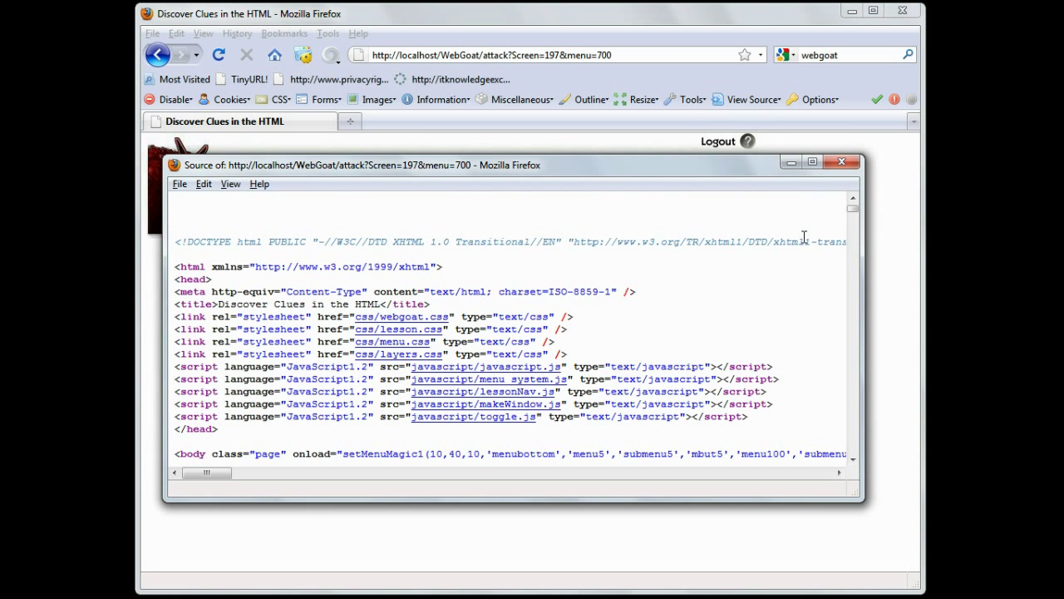
pyautogui.scroll(-3)
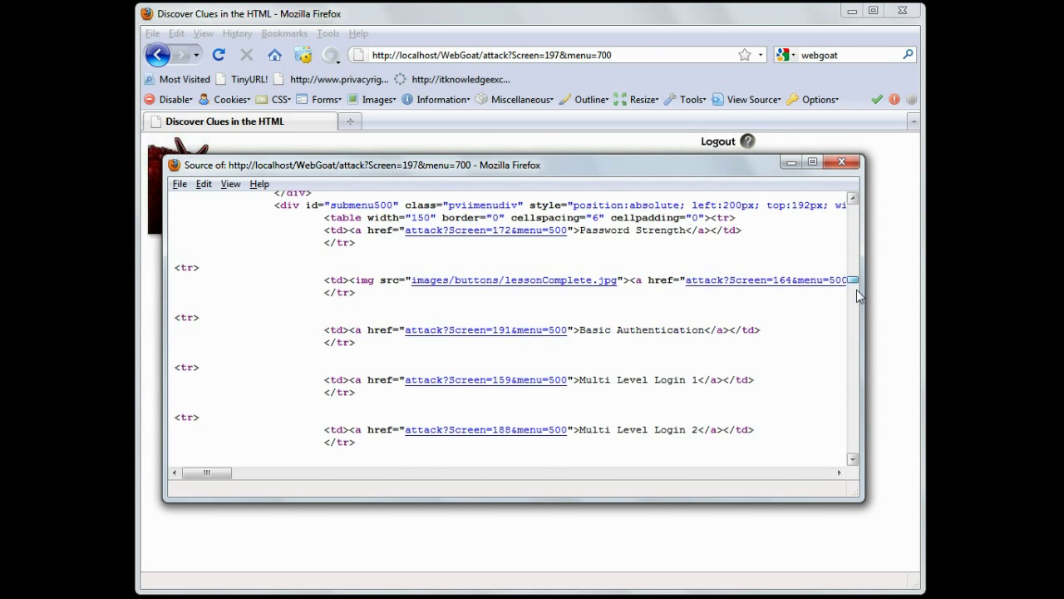
pyautogui.scroll(-3)
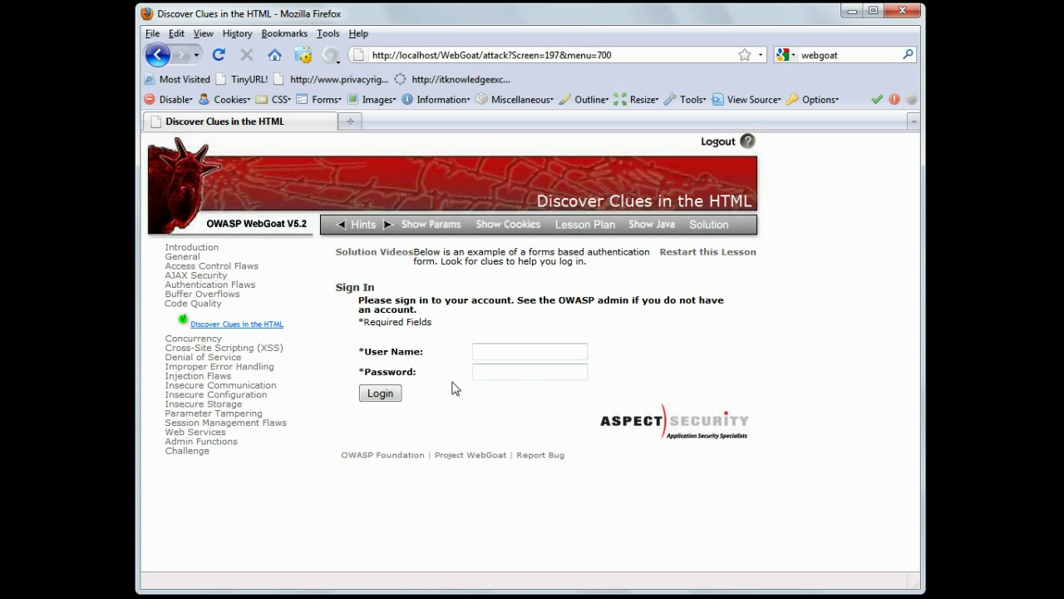
pyautogui.doubleClick(390, 372)
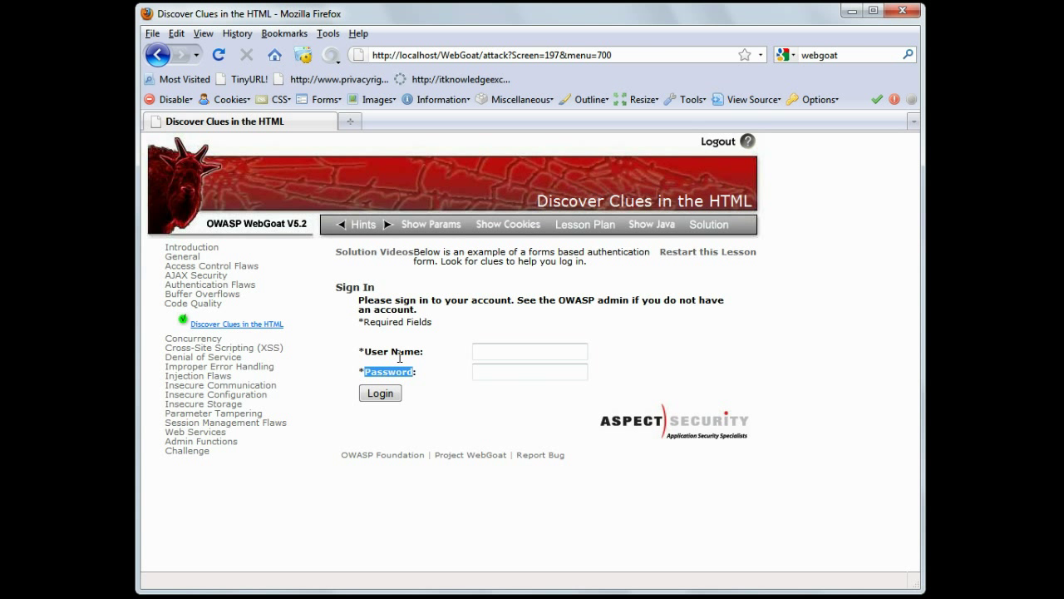
pyautogui.moveTo(546, 274)
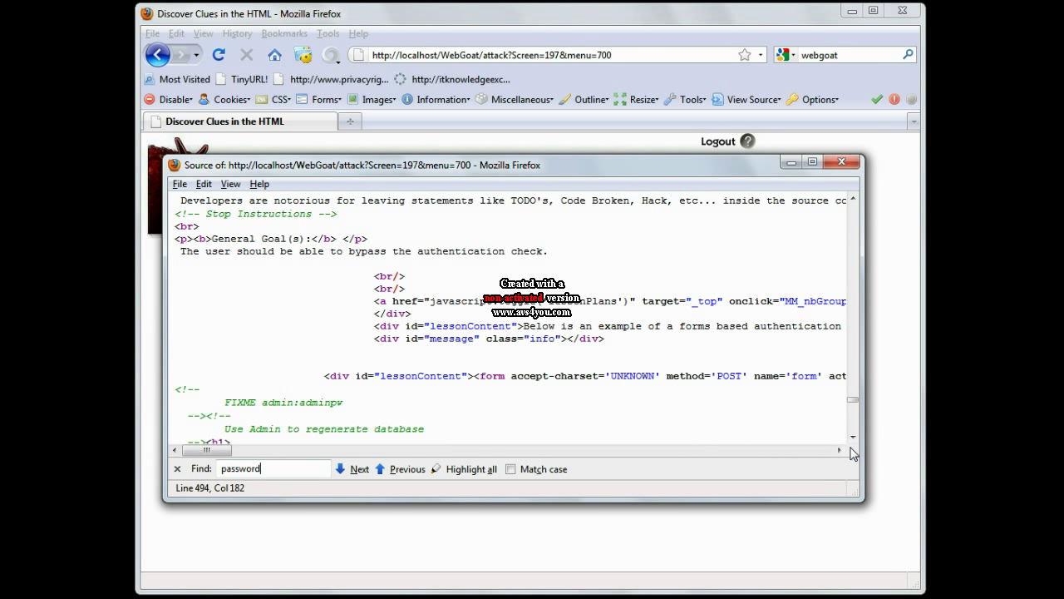
pyautogui.scroll(-3)
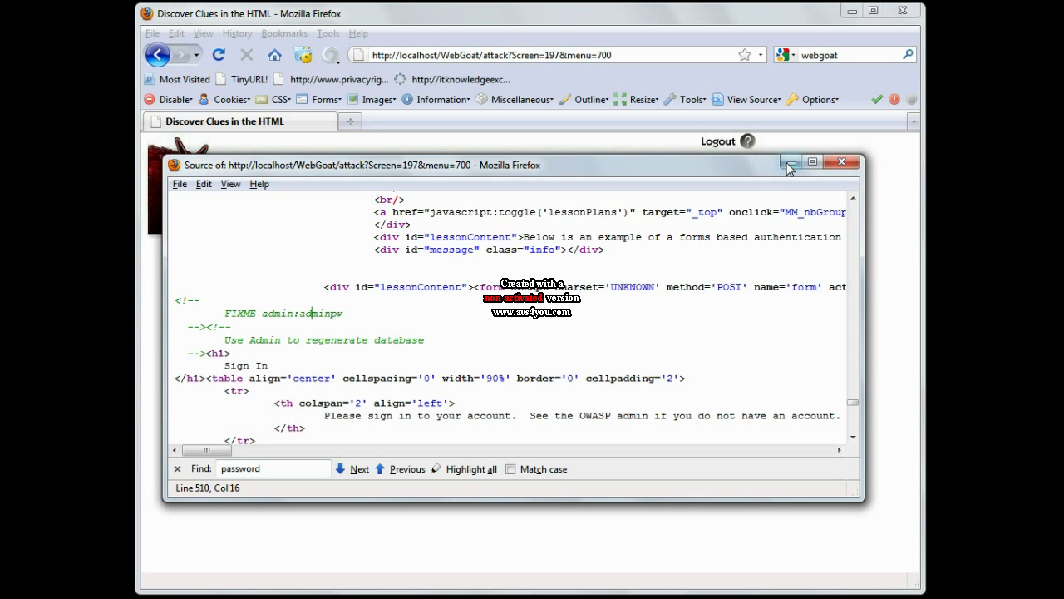
pyautogui.click(841, 162)
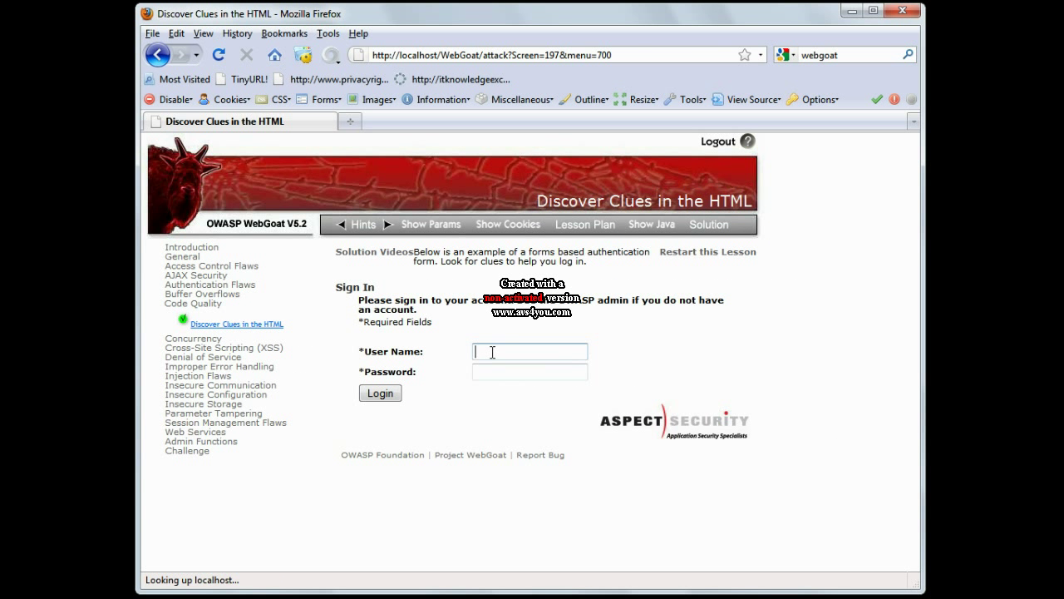
pyautogui.write('admin')
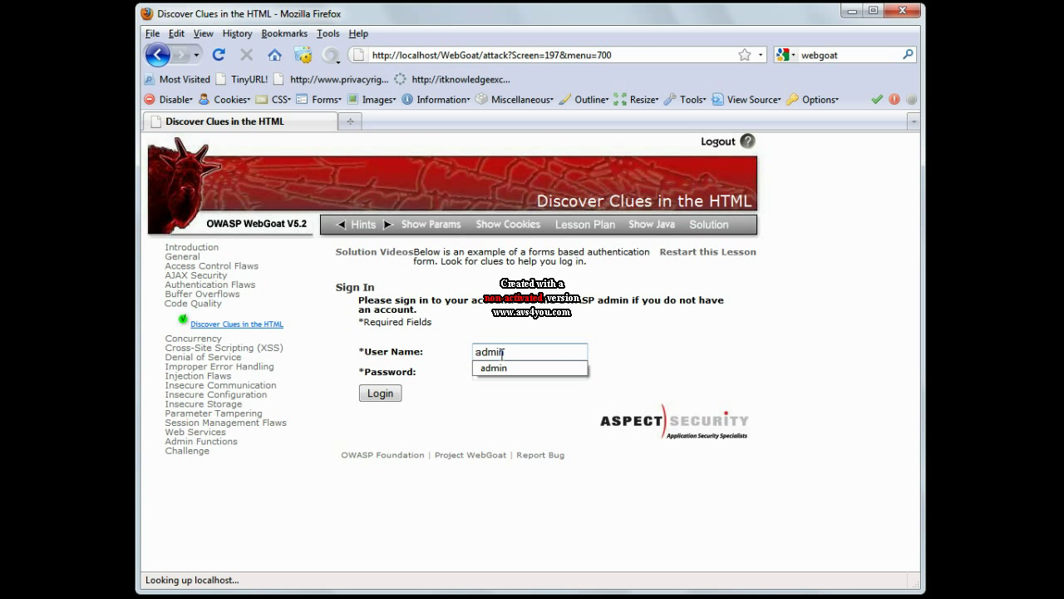
pyautogui.click(529, 373)
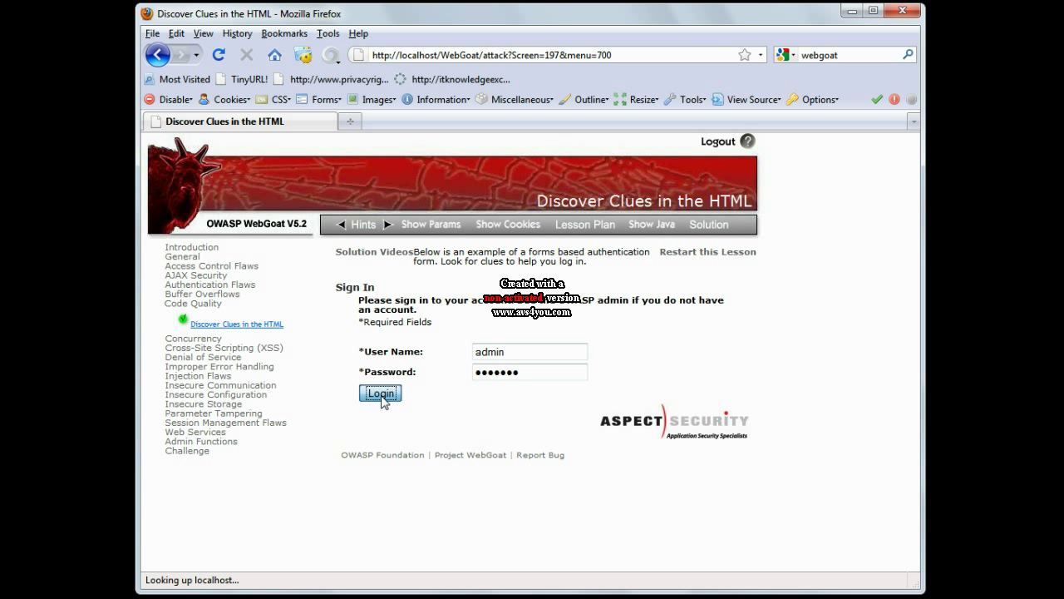
pyautogui.click(380, 393)
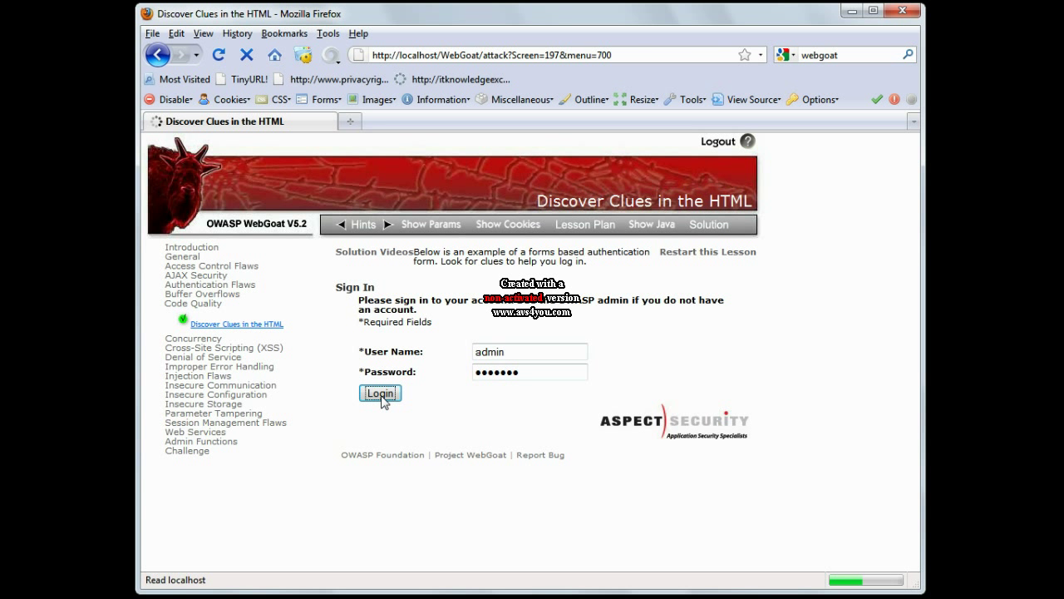
pyautogui.click(379, 392)
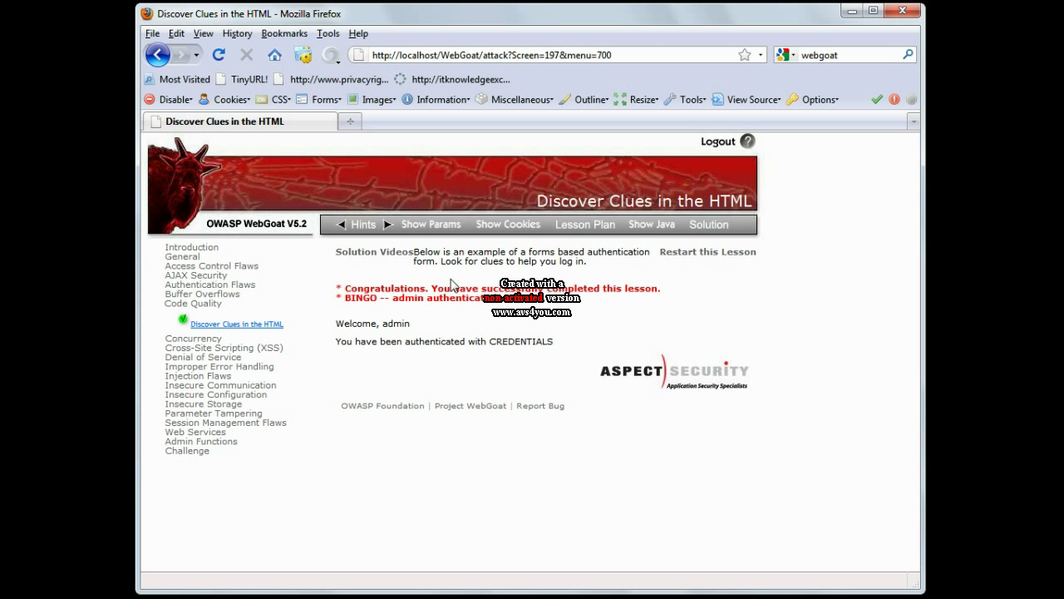
pyautogui.moveTo(431, 225)
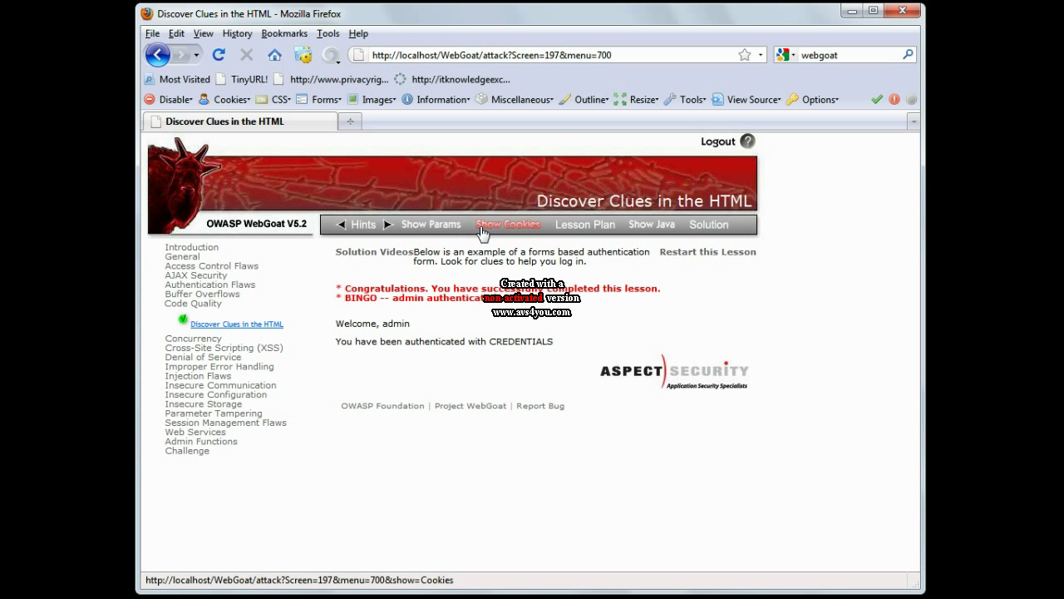
pyautogui.moveTo(619, 290)
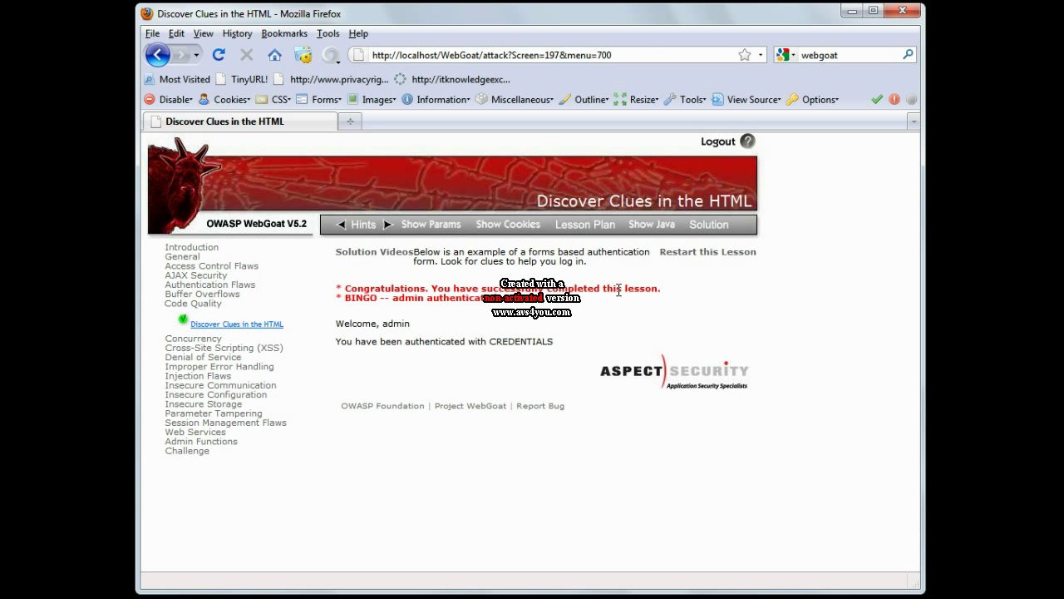
pyautogui.moveTo(685, 250)
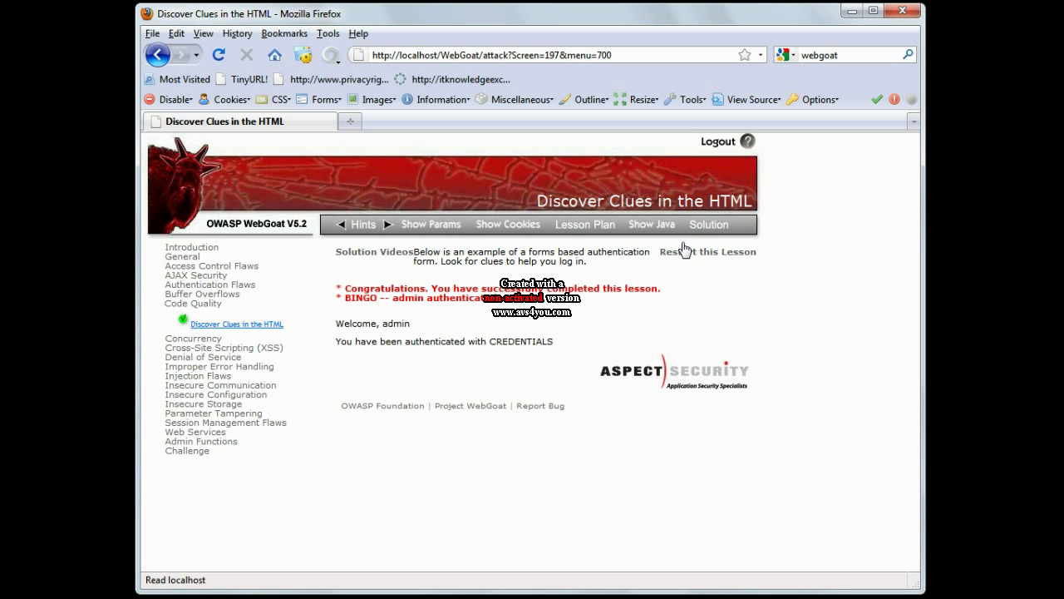
pyautogui.moveTo(601, 306)
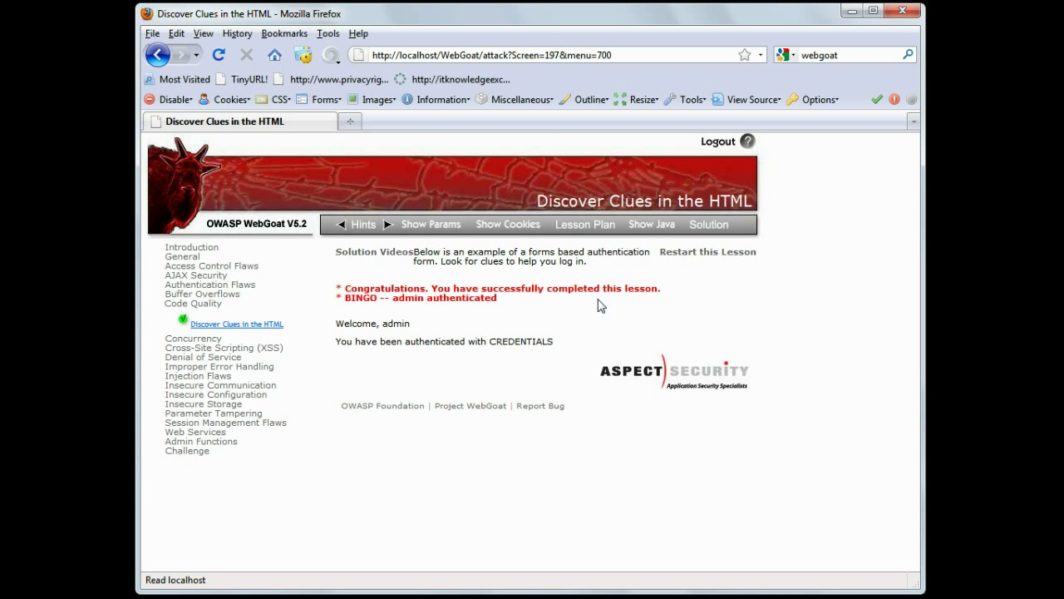
pyautogui.moveTo(246, 259)
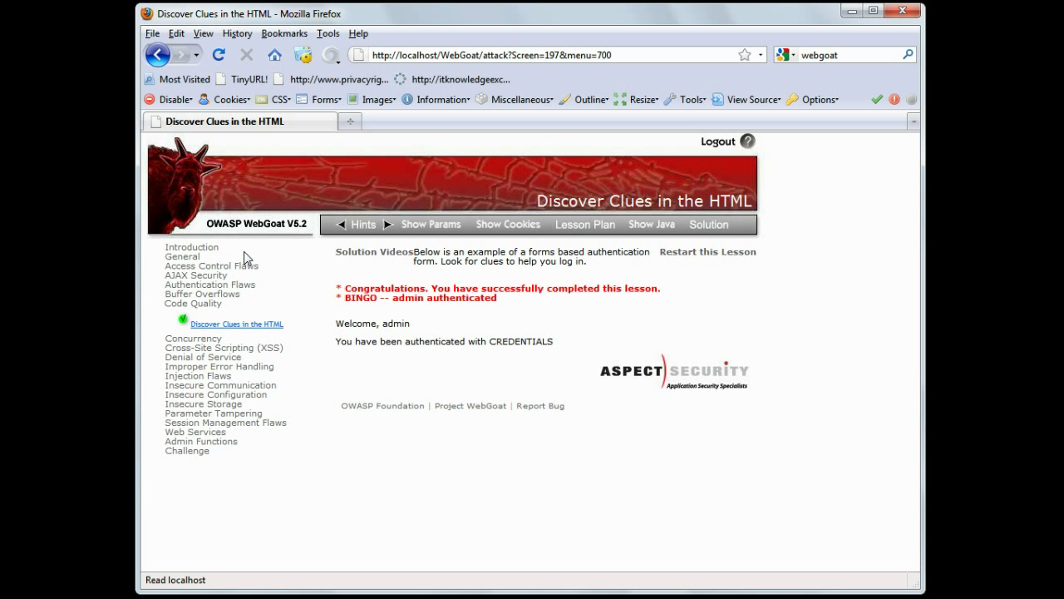
pyautogui.moveTo(203, 404)
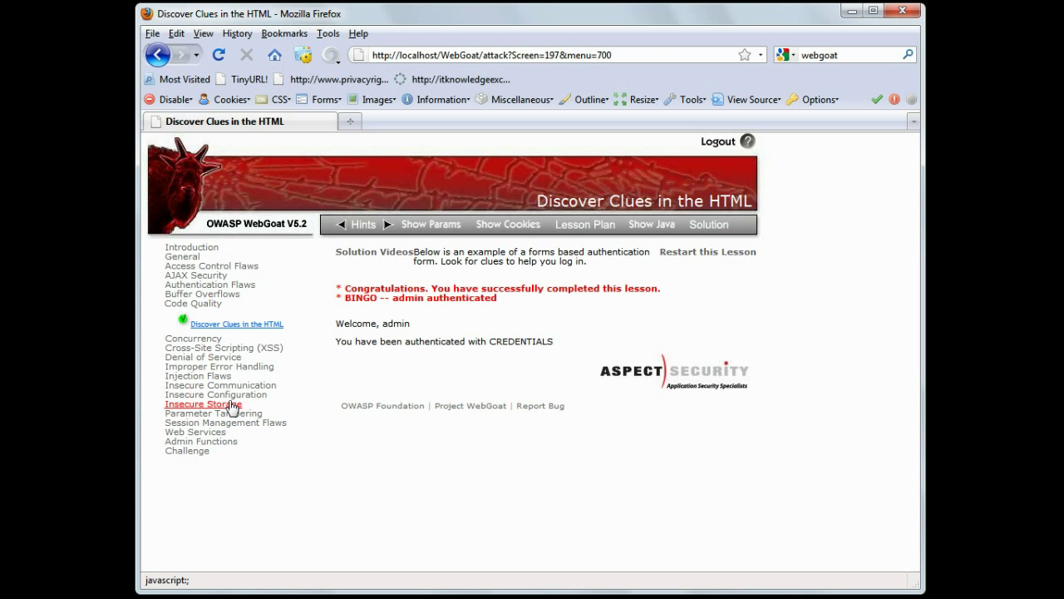
pyautogui.moveTo(449, 385)
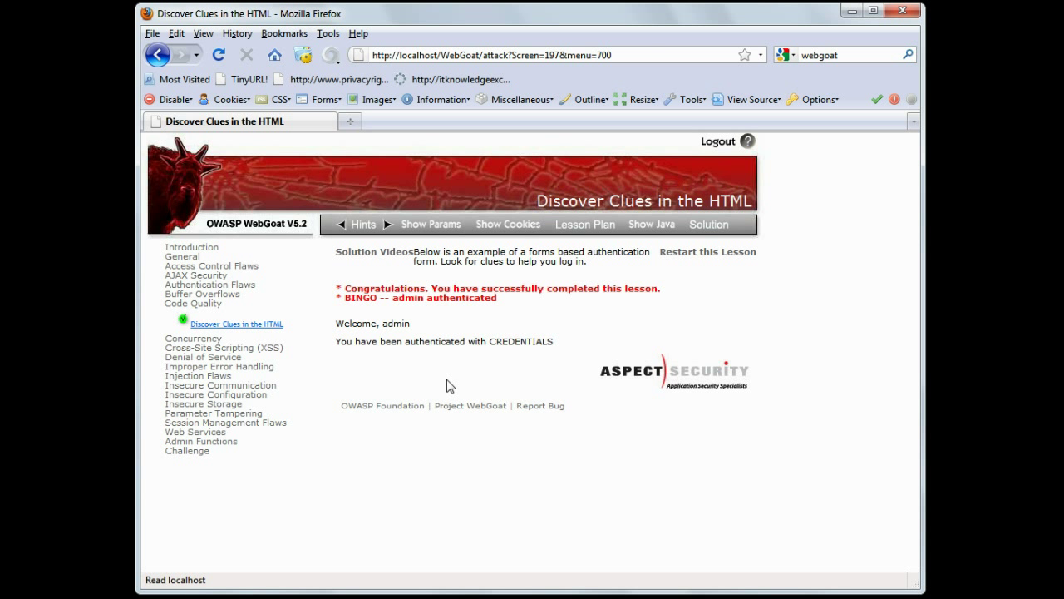